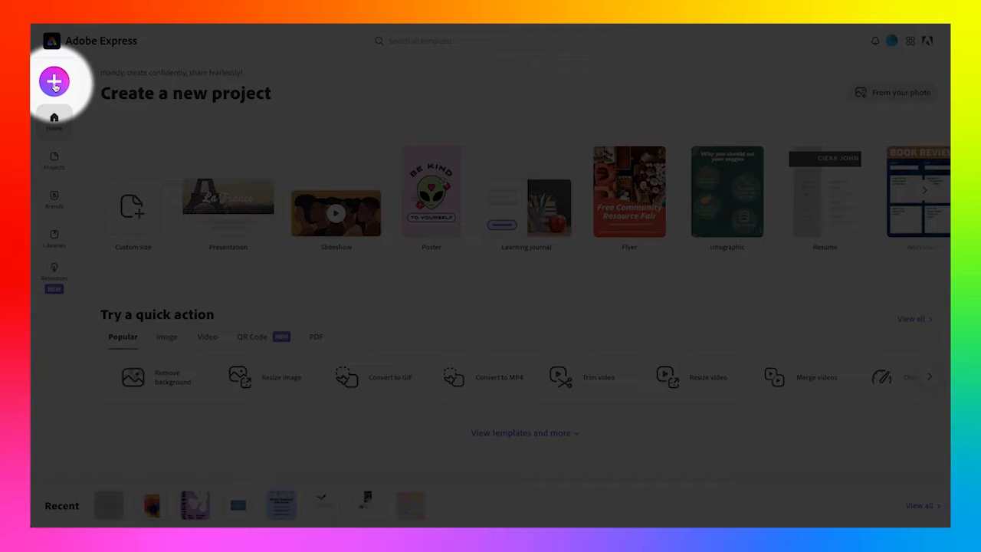
Start a new Portfolio web page titled 'How to produce a quality video story'.
left_click(54, 81)
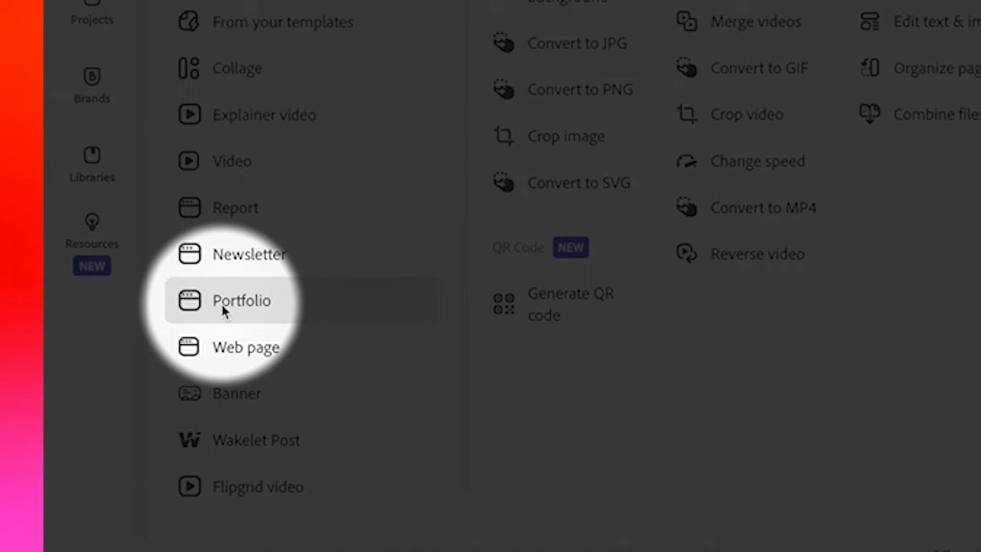
left_click(245, 347)
type("How to produce a quality video story")
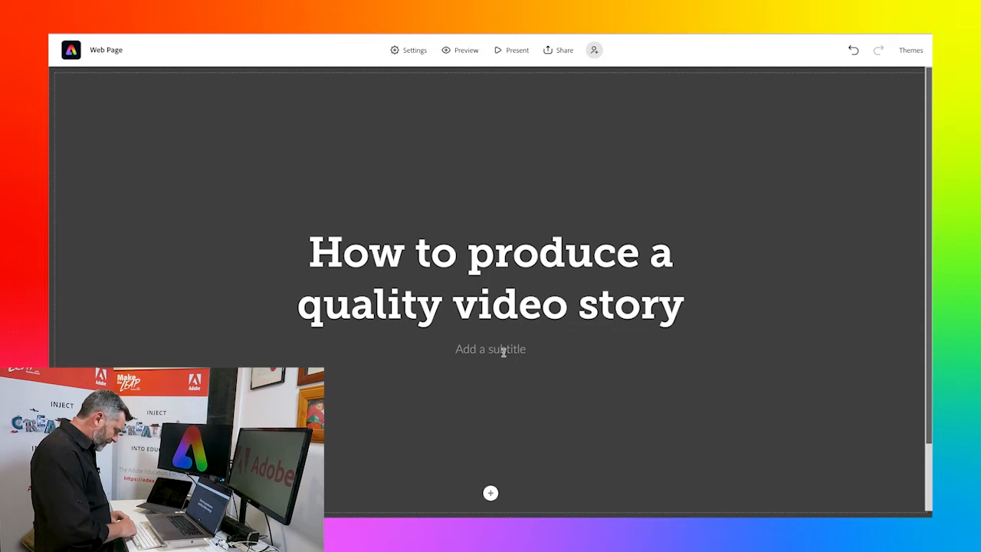
Add the author's name as the subtitle and show the title banner's background choices.
type("Tim Kitchen")
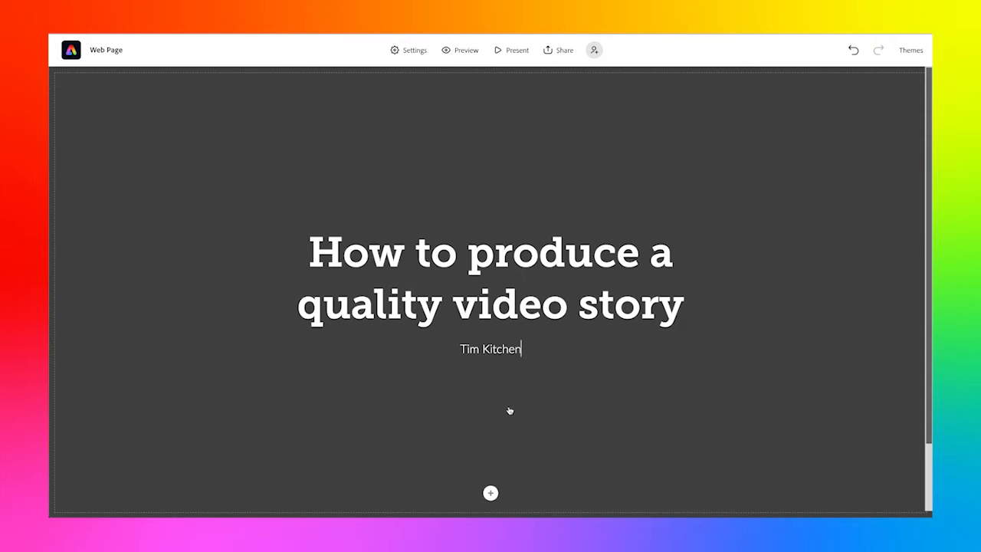
left_click(490, 493)
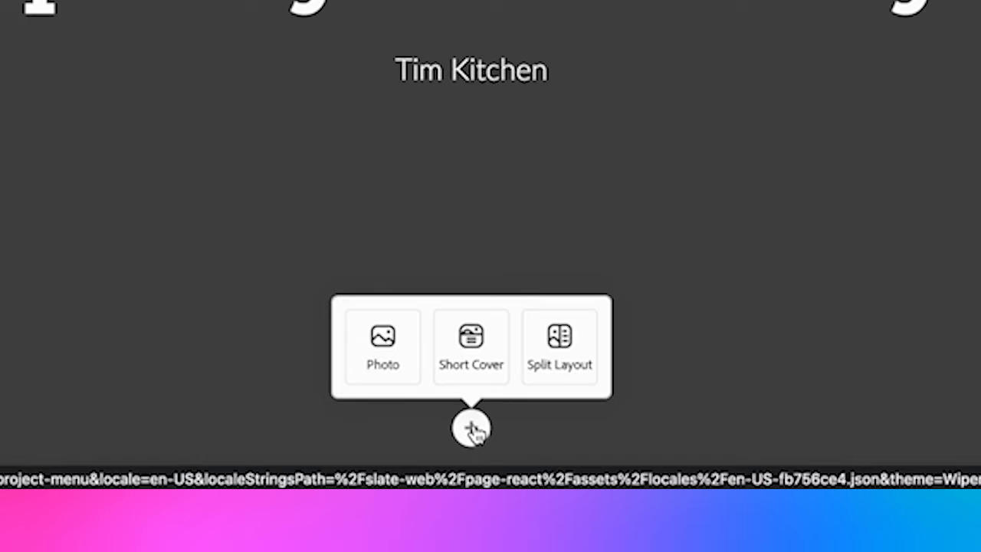
mouse_move(383, 360)
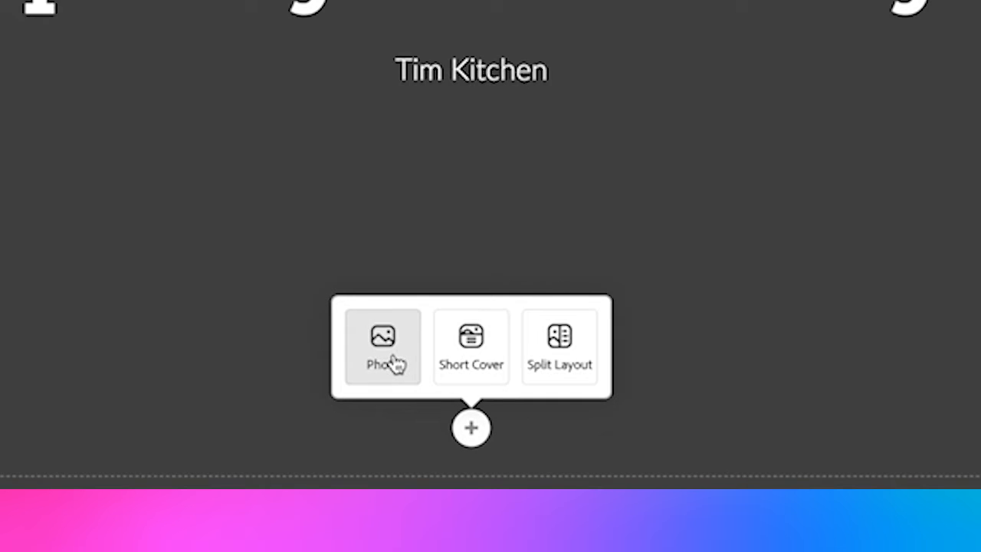
Search Adobe Stock for 'Video production' and set the clapperboard photo as banner background.
left_click(383, 349)
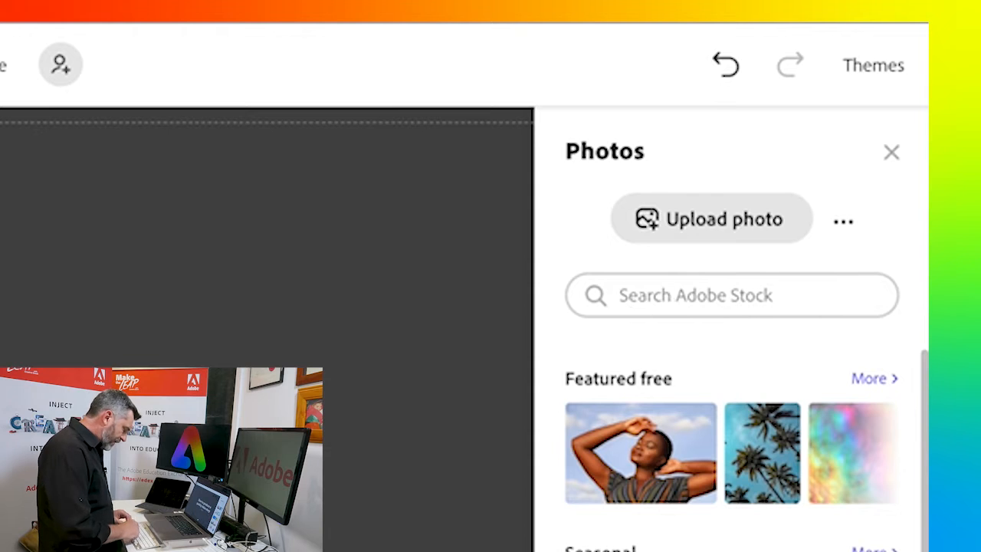
type("Video production")
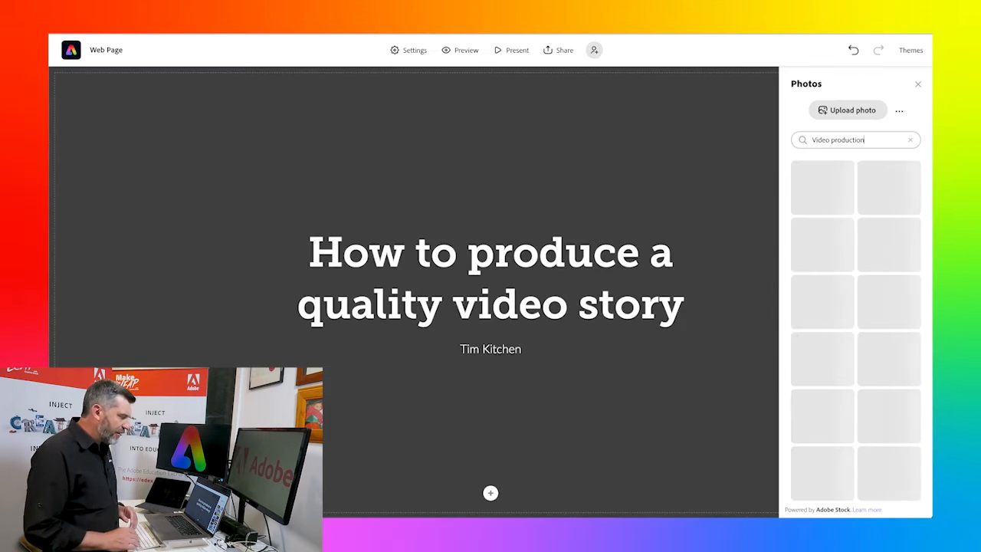
key("Enter")
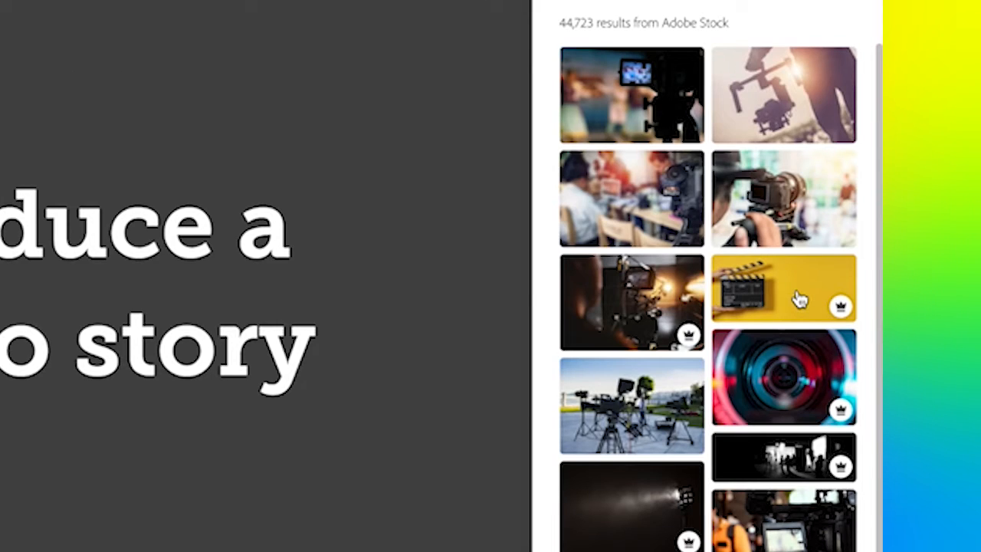
left_click(784, 288)
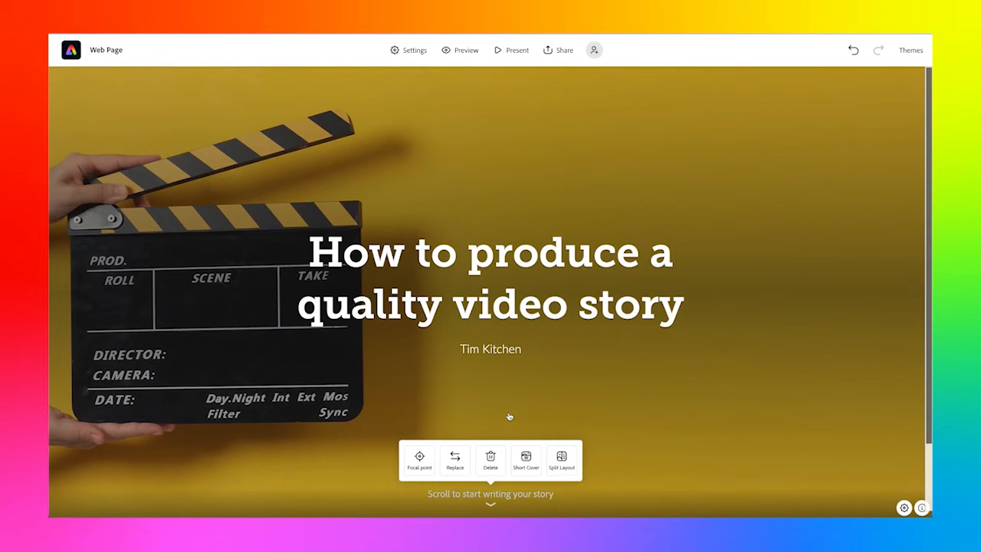
mouse_move(450, 398)
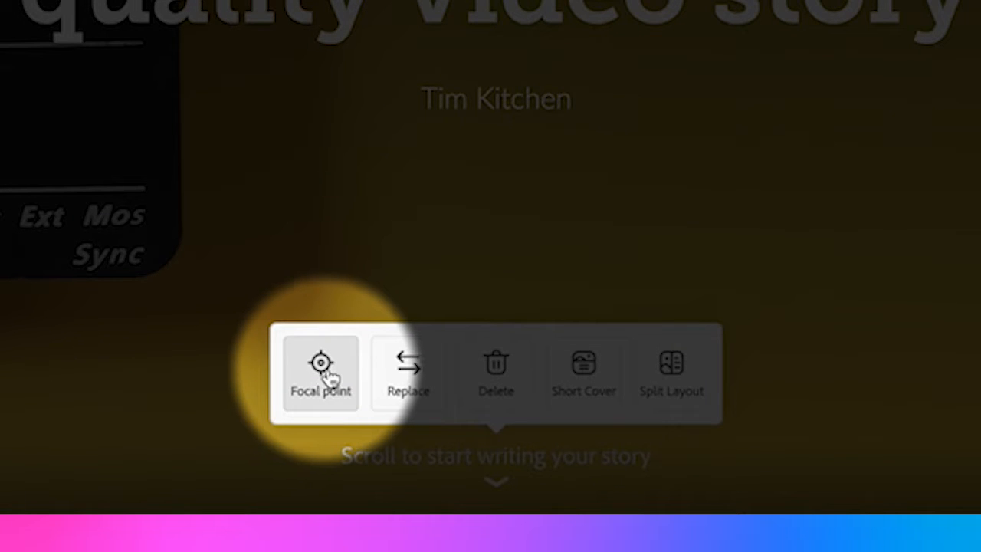
mouse_move(408, 372)
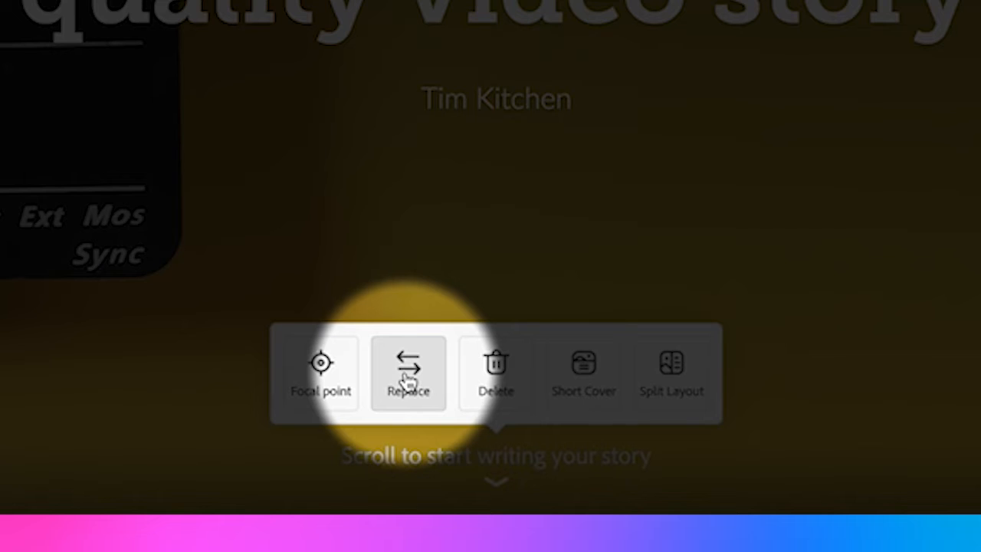
mouse_move(584, 372)
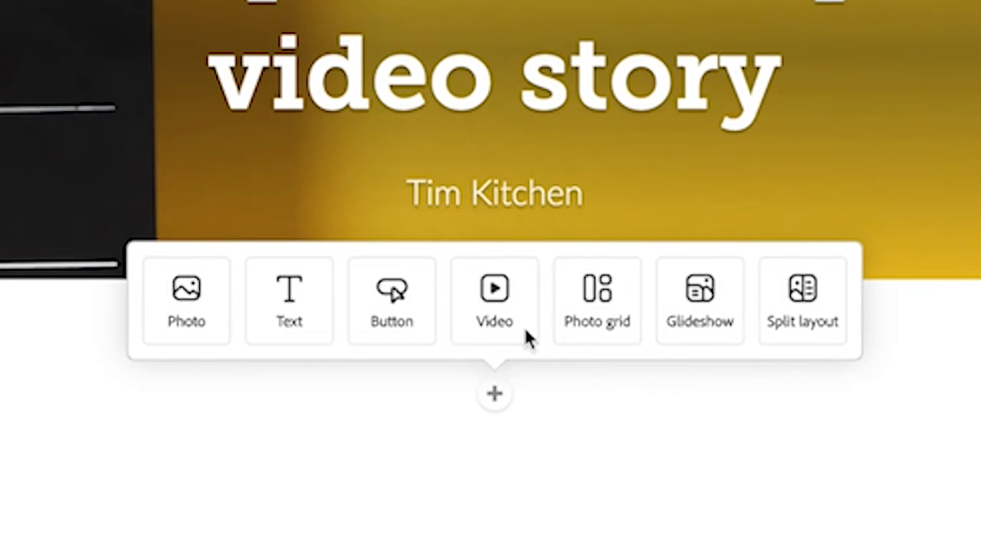
mouse_move(310, 407)
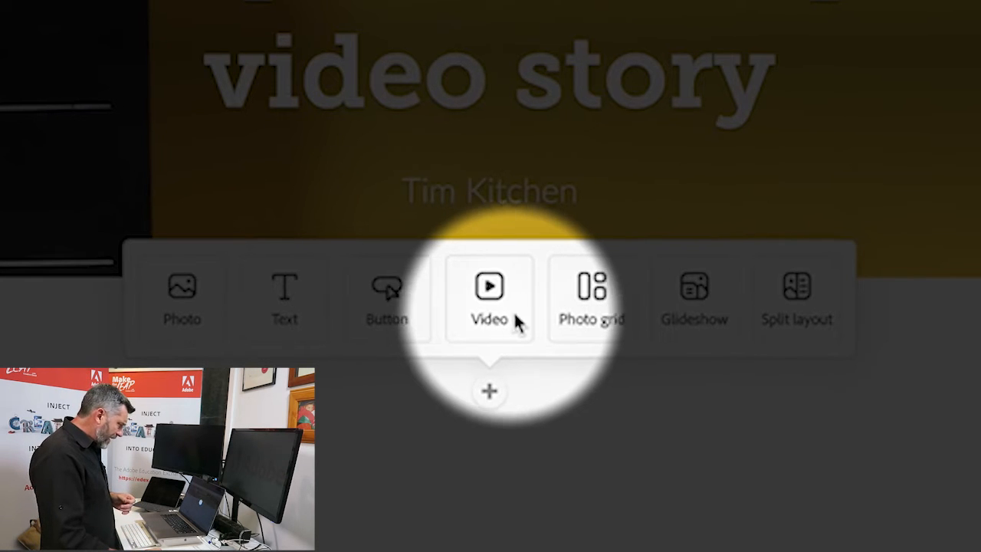
mouse_move(591, 306)
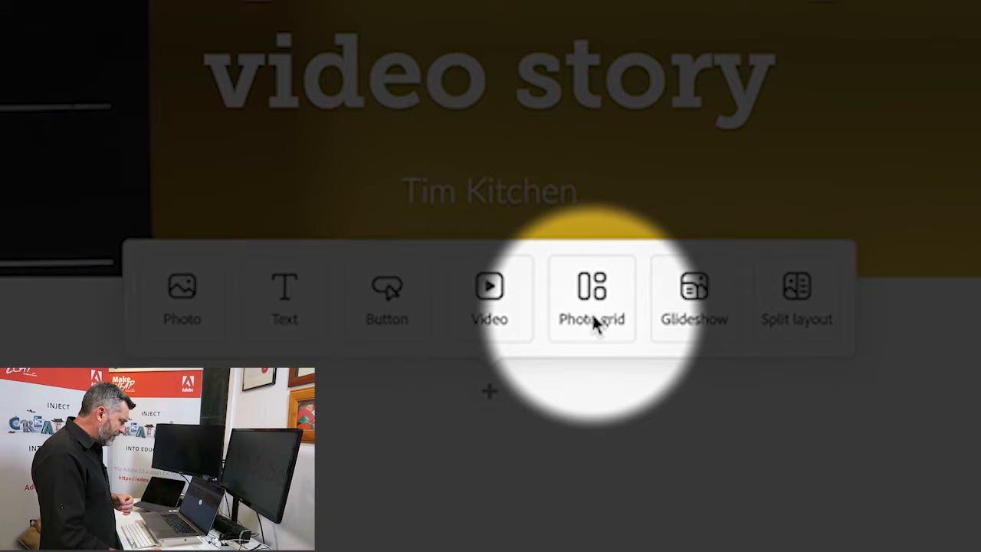
mouse_move(693, 322)
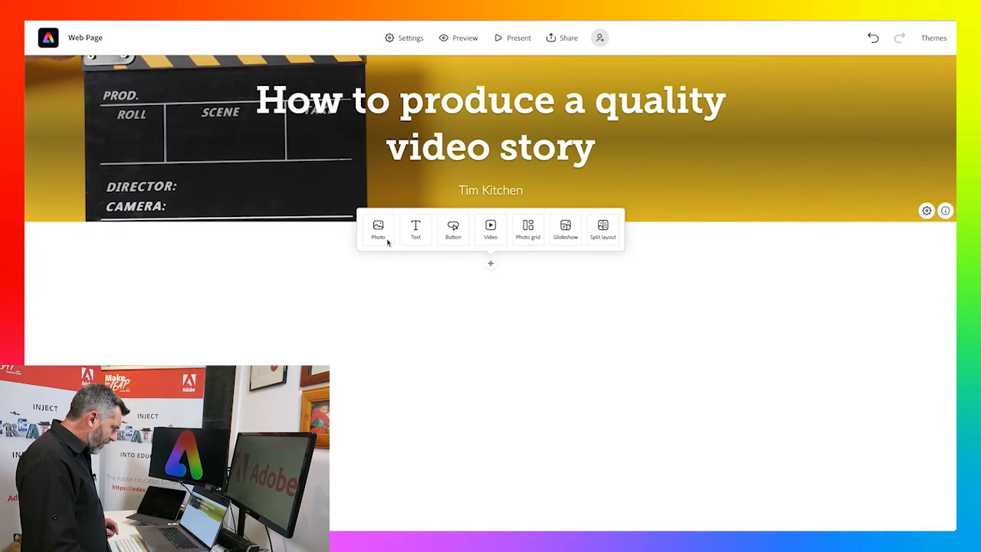
Add a photo block below the banner and show the alternate photo sources.
left_click(377, 229)
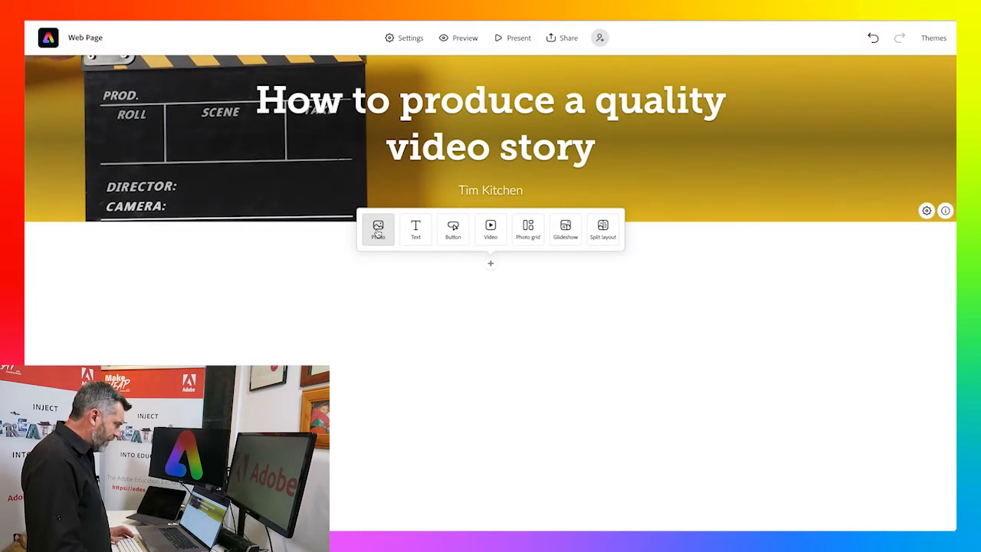
left_click(377, 230)
type("Video production")
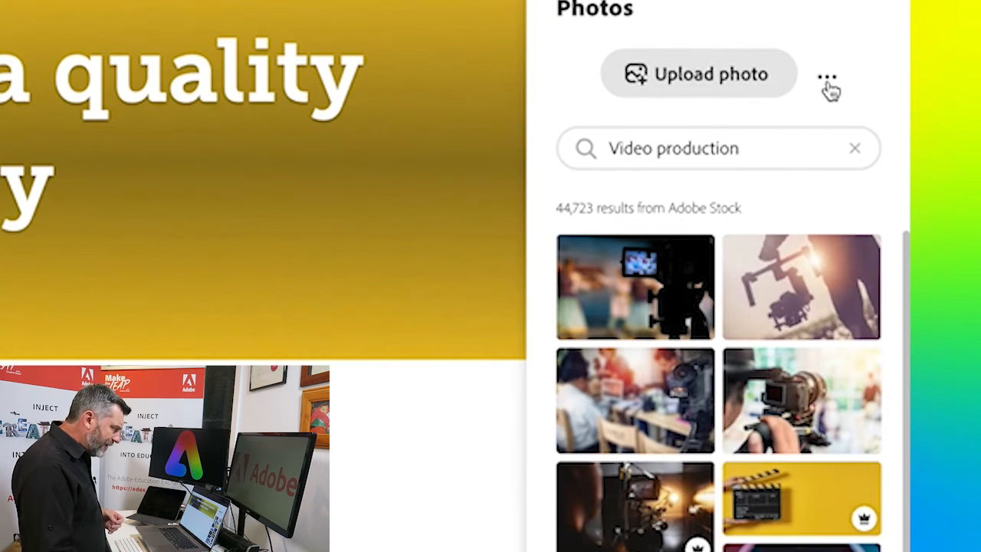
left_click(827, 73)
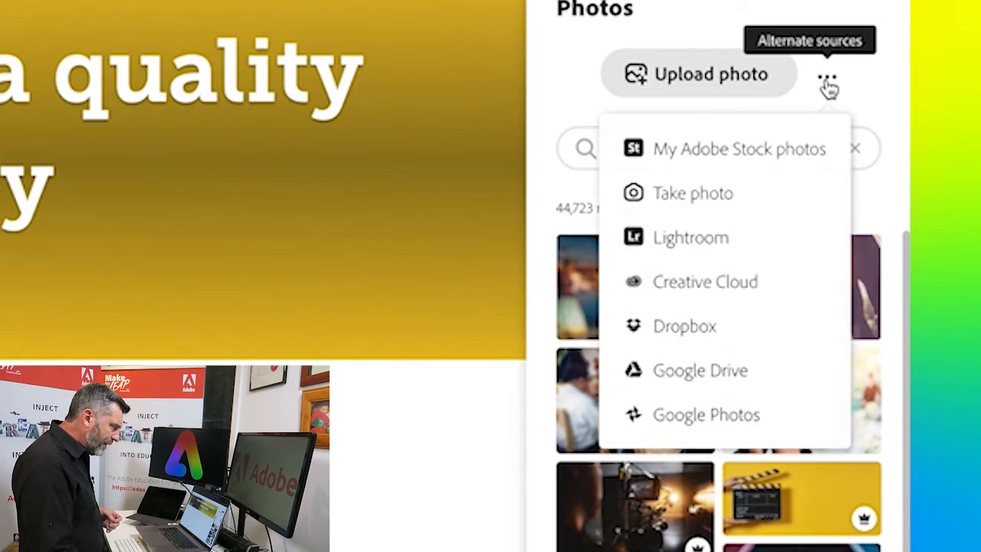
mouse_move(693, 193)
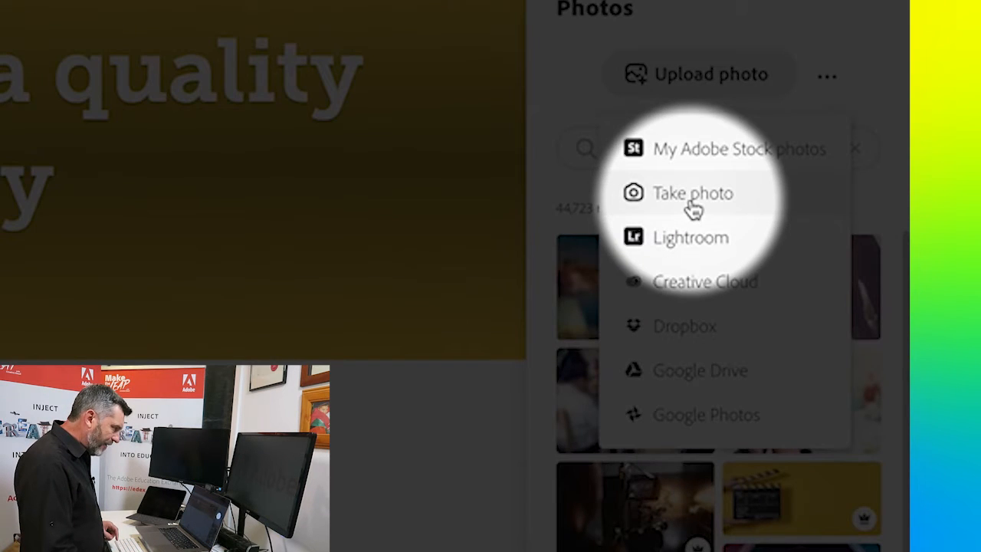
Take a webcam photo of the author giving thumbs up, retaking once, and confirm it.
left_click(693, 193)
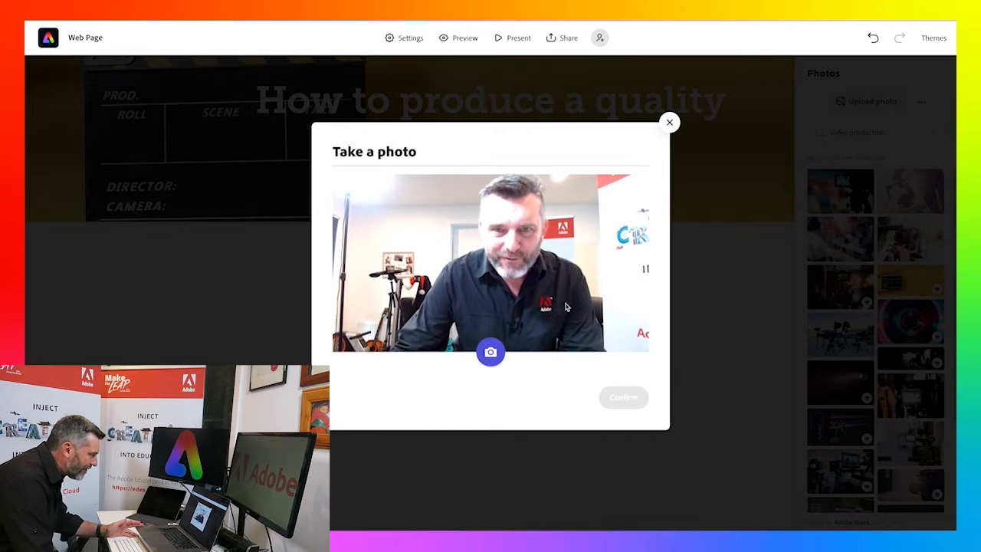
left_click(491, 351)
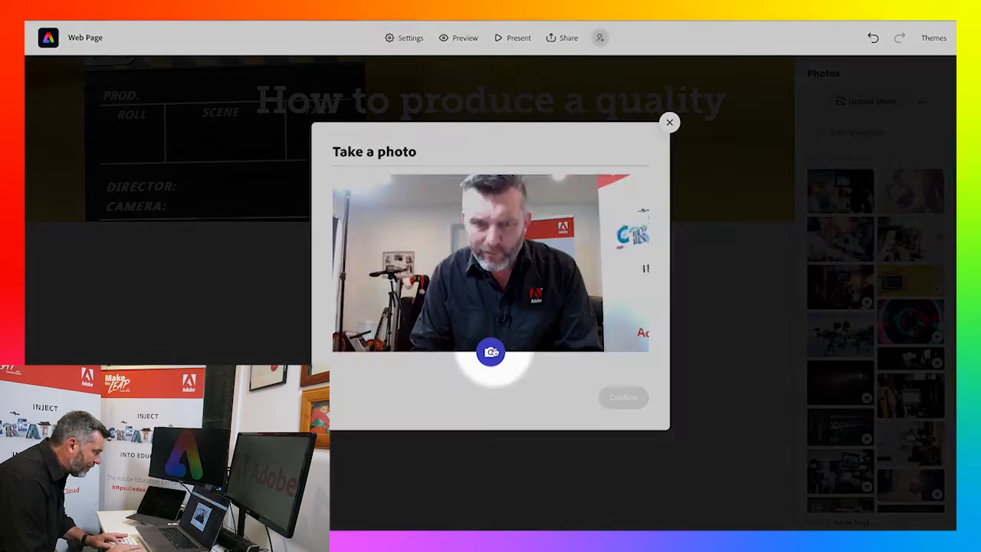
left_click(491, 352)
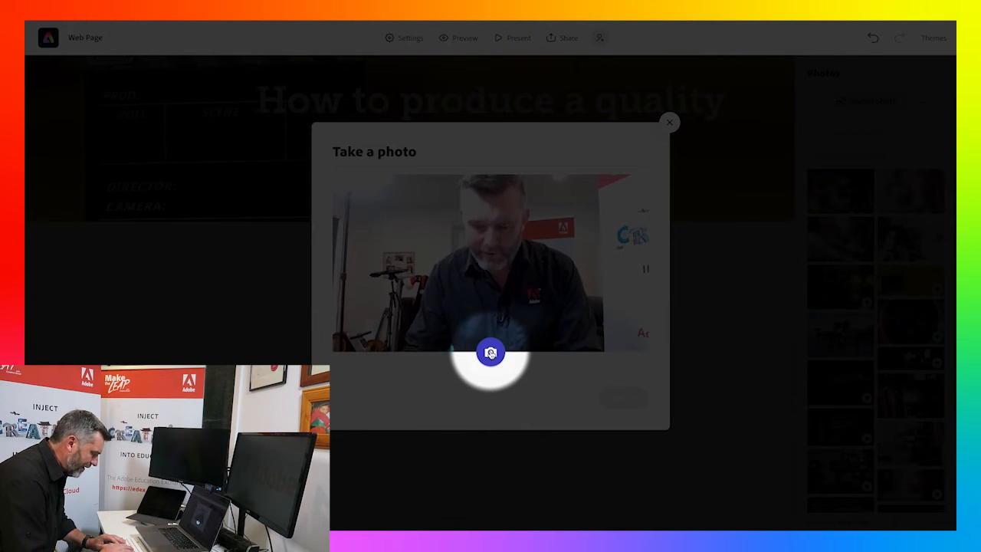
left_click(491, 353)
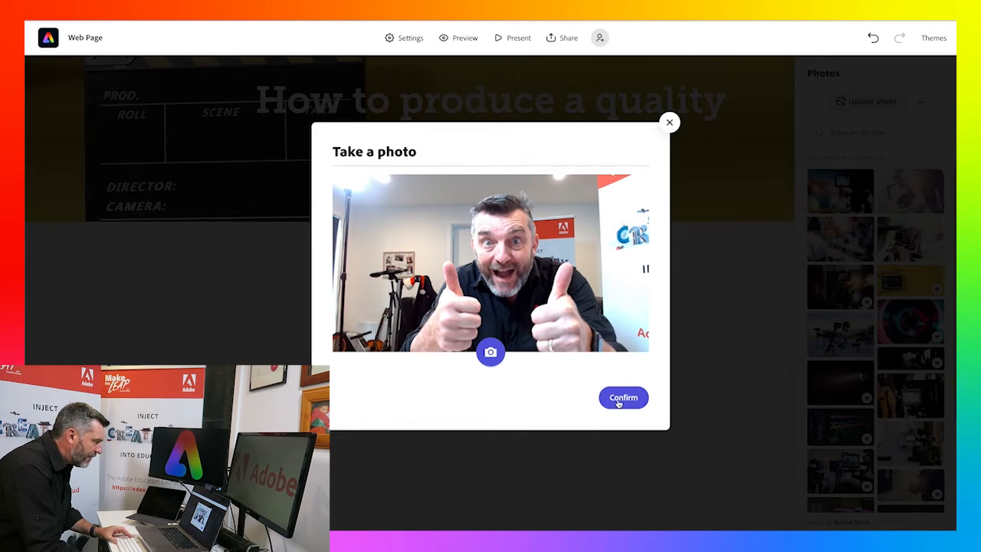
left_click(622, 397)
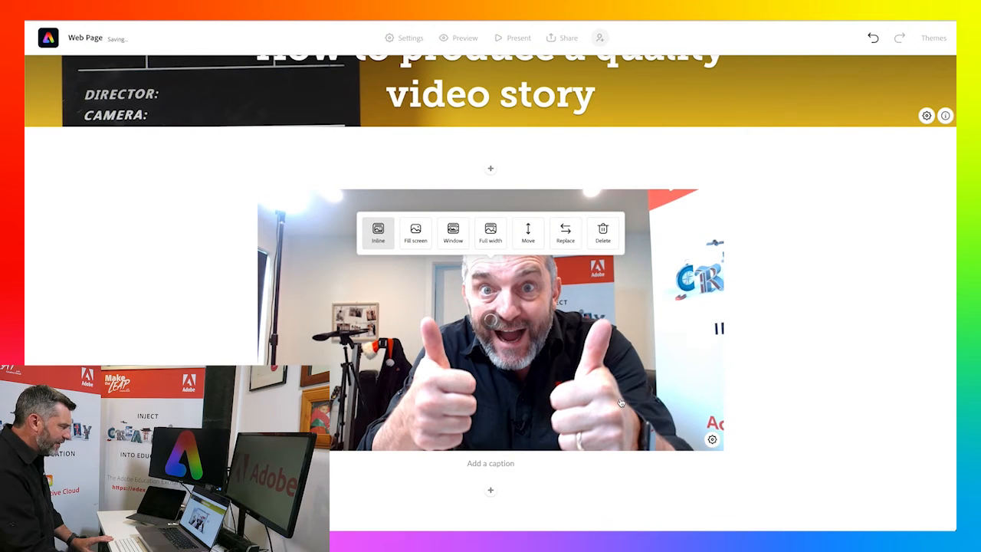
Caption the webcam photo with the author's name and show the next block choices.
left_click(491, 463)
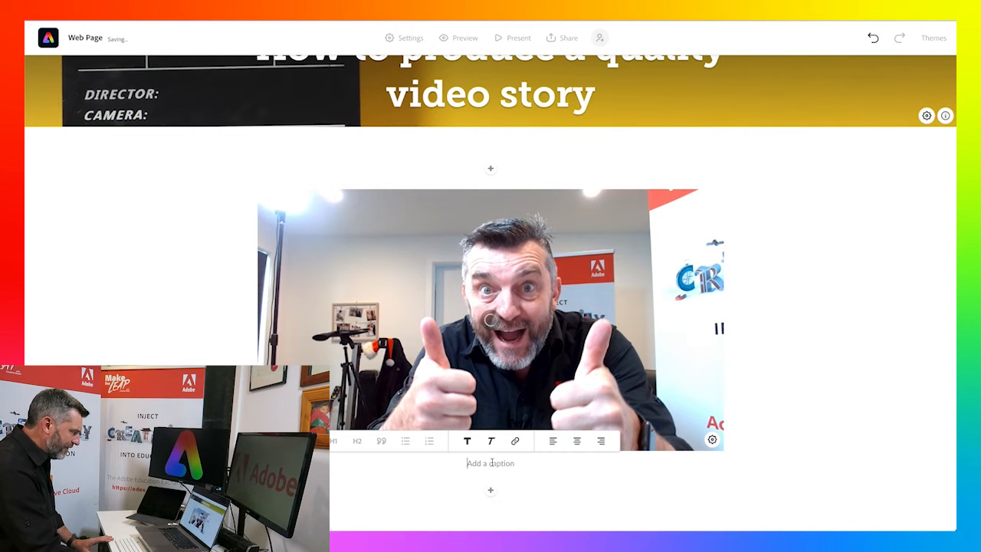
type("Tim K")
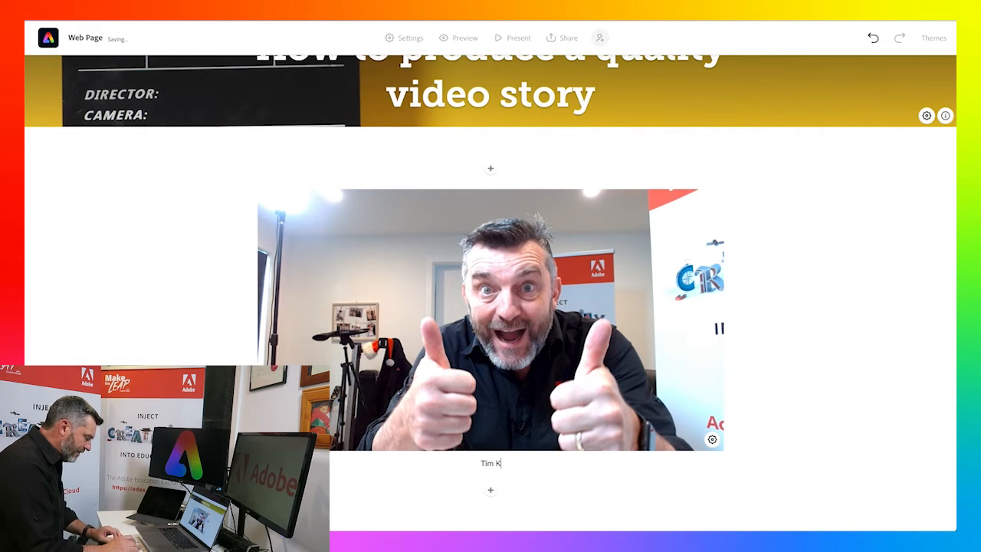
type("itchen")
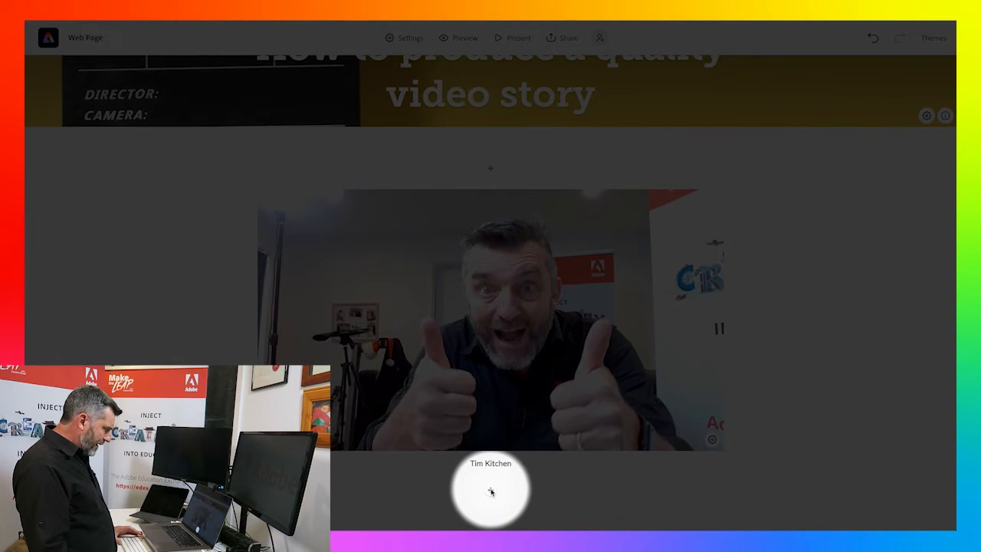
left_click(490, 490)
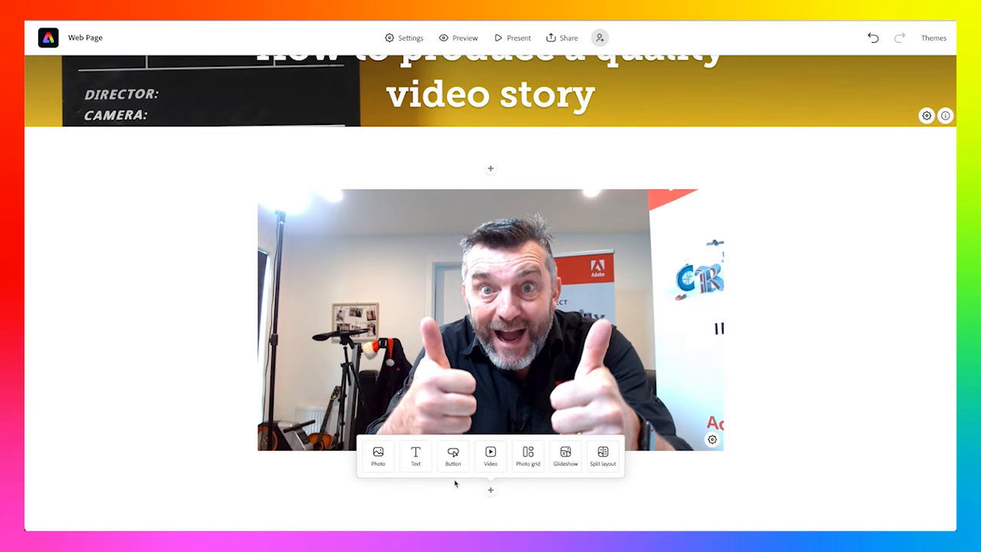
Add a text block reading 'Introduction' and try H2 heading and numbered list styles.
left_click(415, 457)
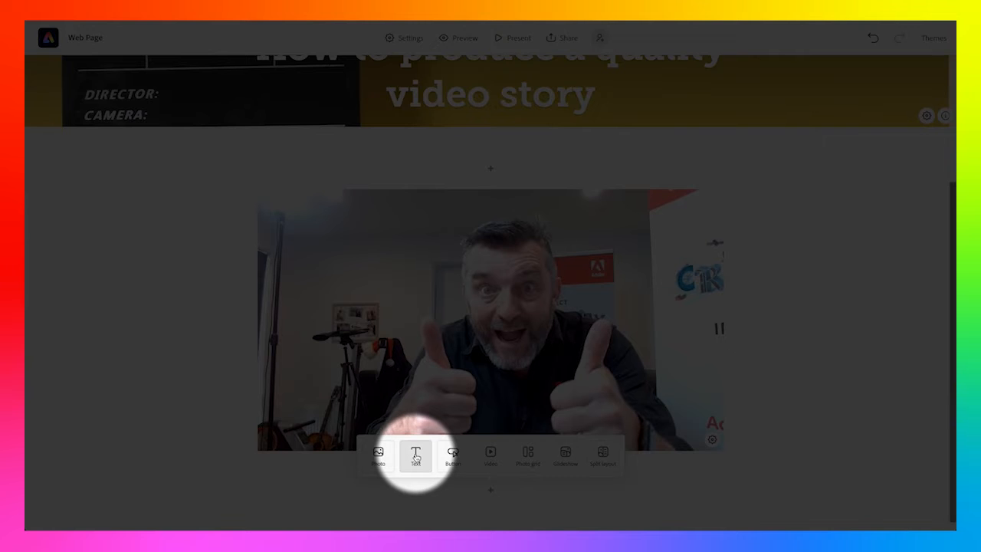
left_click(415, 457)
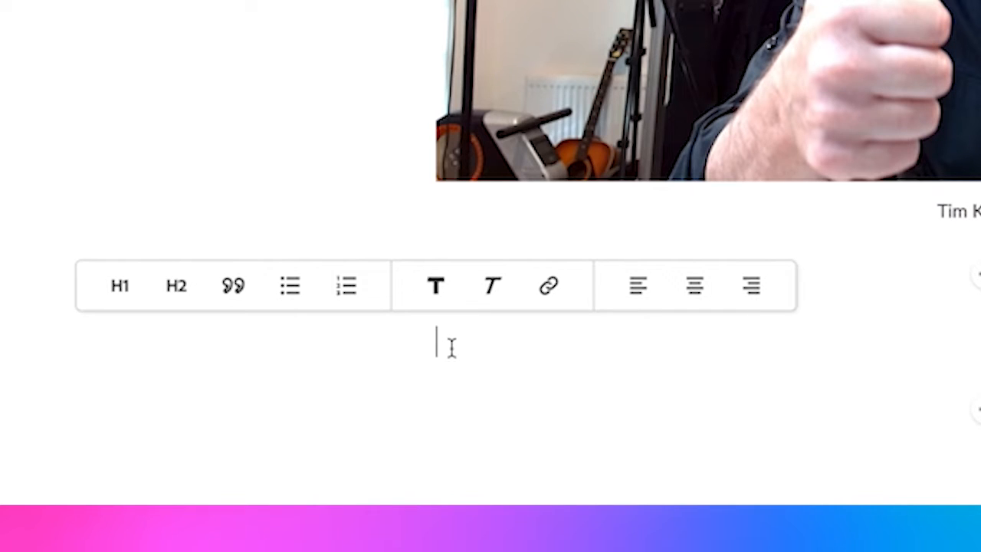
type("Introd")
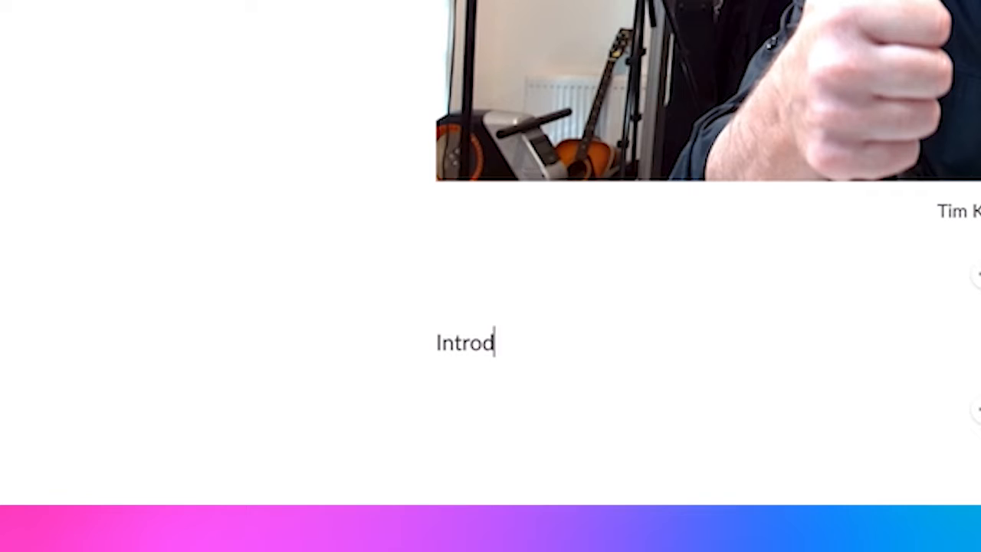
type("uction")
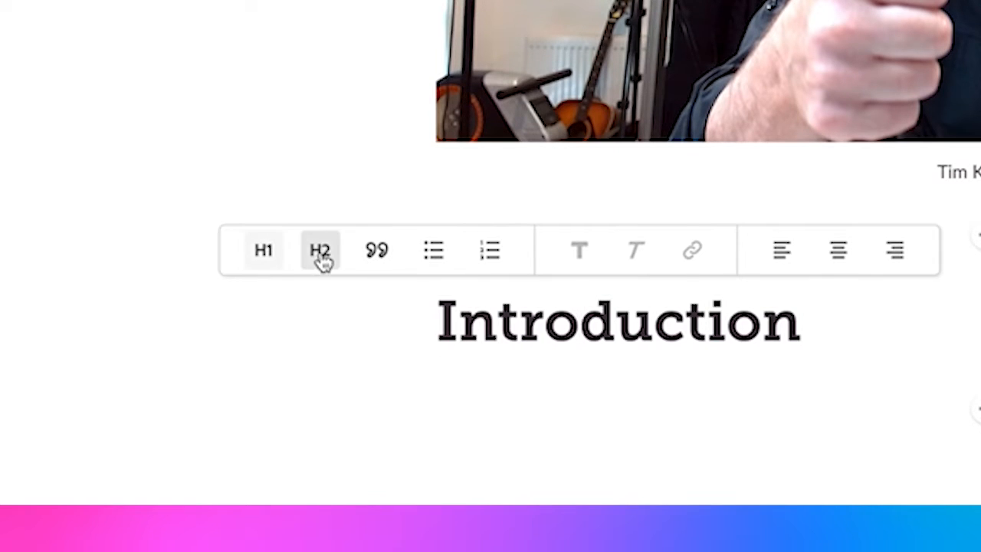
left_click(377, 251)
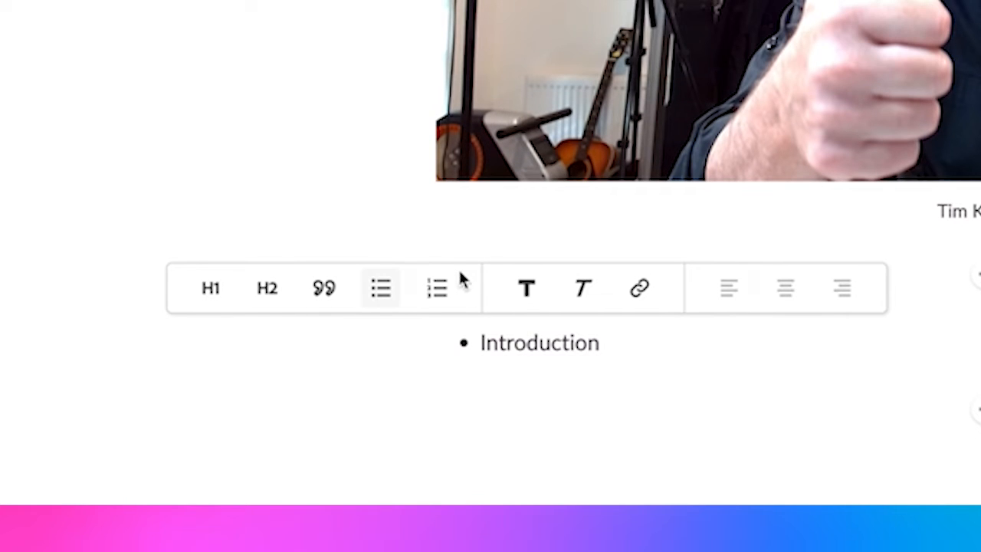
left_click(436, 288)
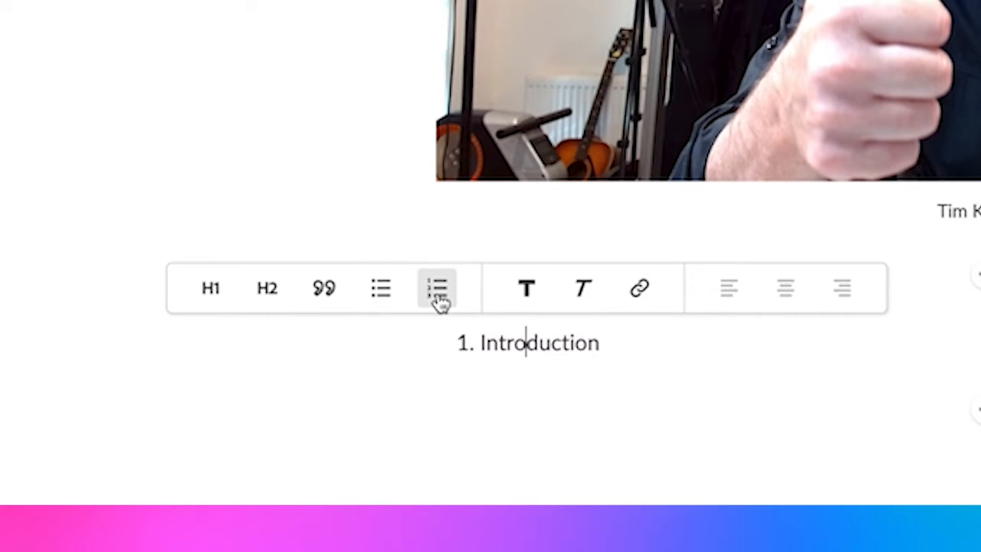
Make the word Introduction bold and italic and start adding a link to it.
double_click(540, 344)
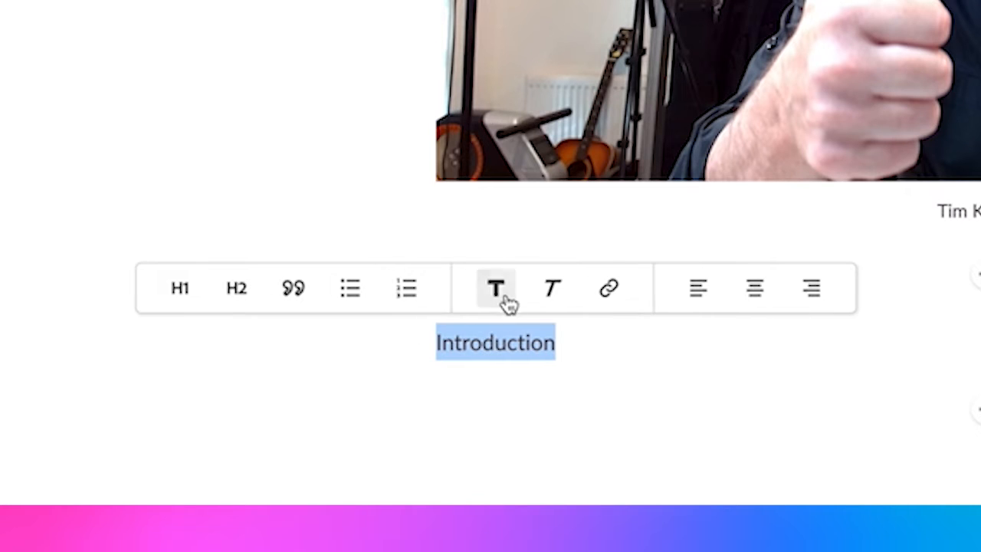
left_click(495, 288)
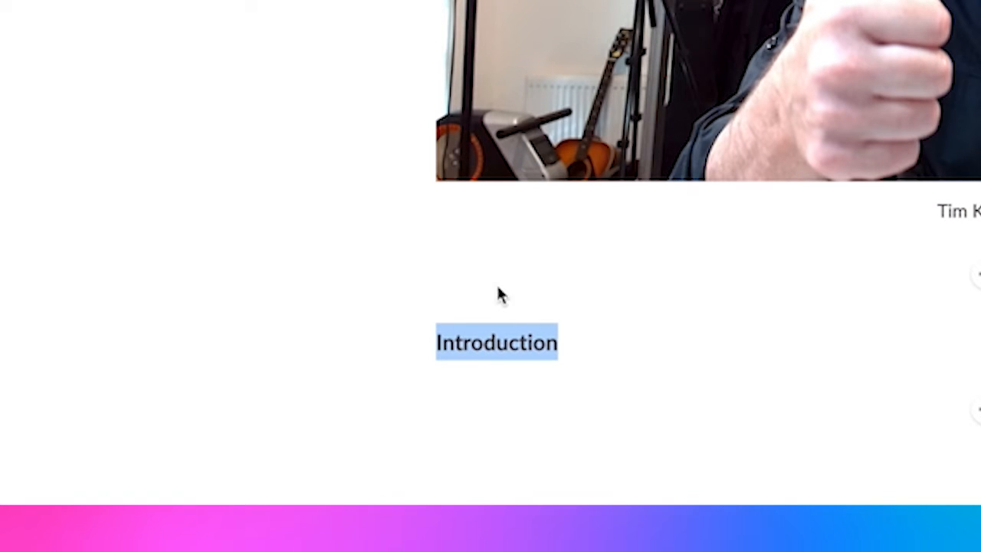
left_click(497, 342)
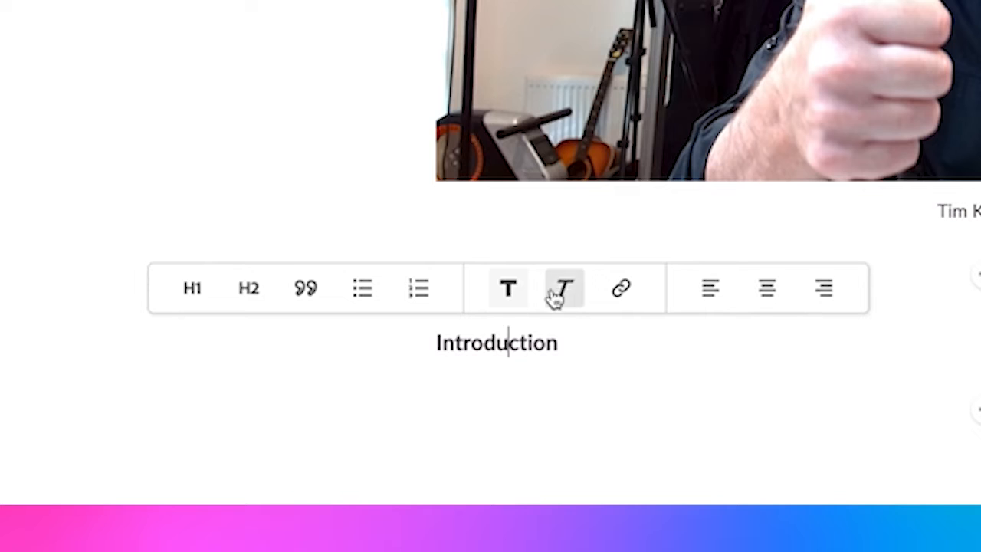
left_click(564, 289)
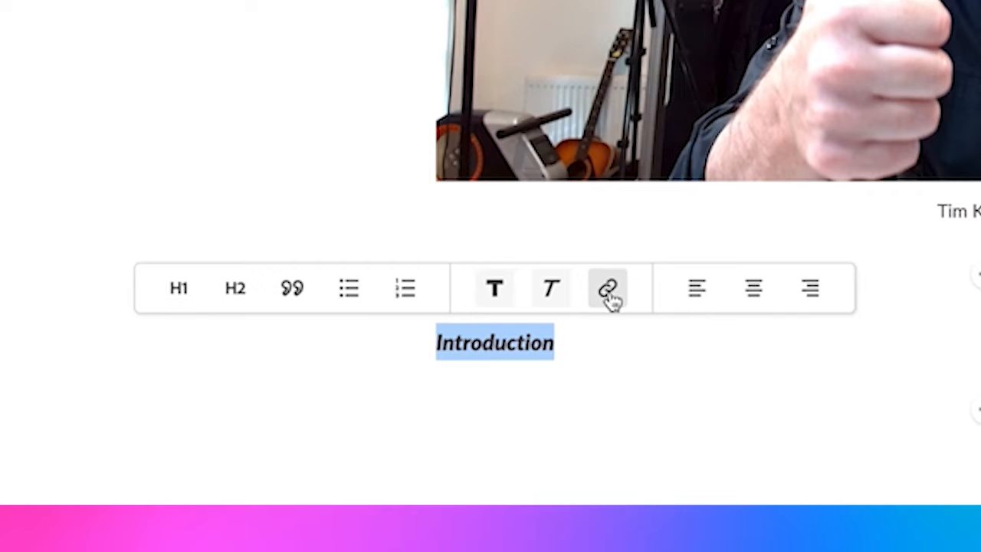
left_click(607, 288)
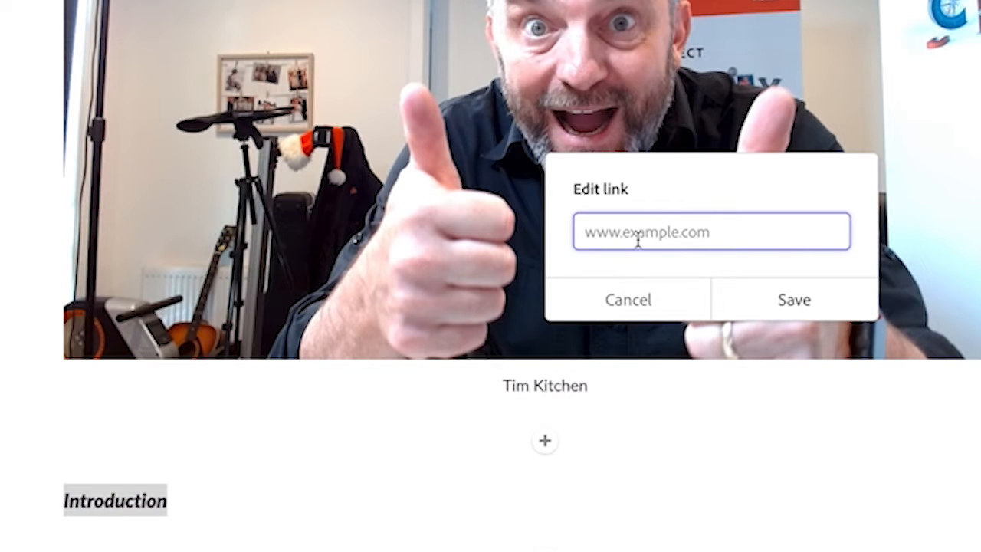
mouse_move(788, 295)
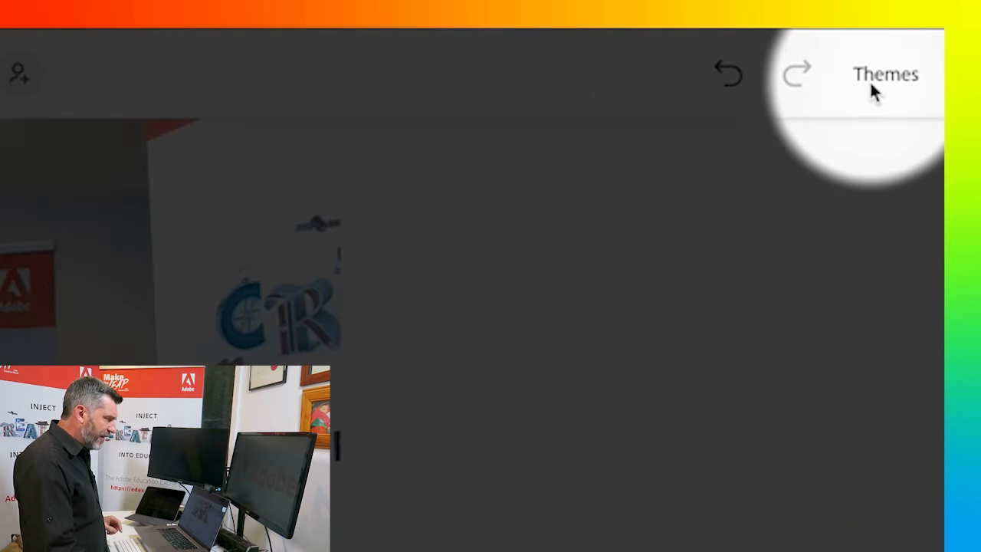
Apply a different page theme from the Themes list and reopen the theme choices.
left_click(886, 73)
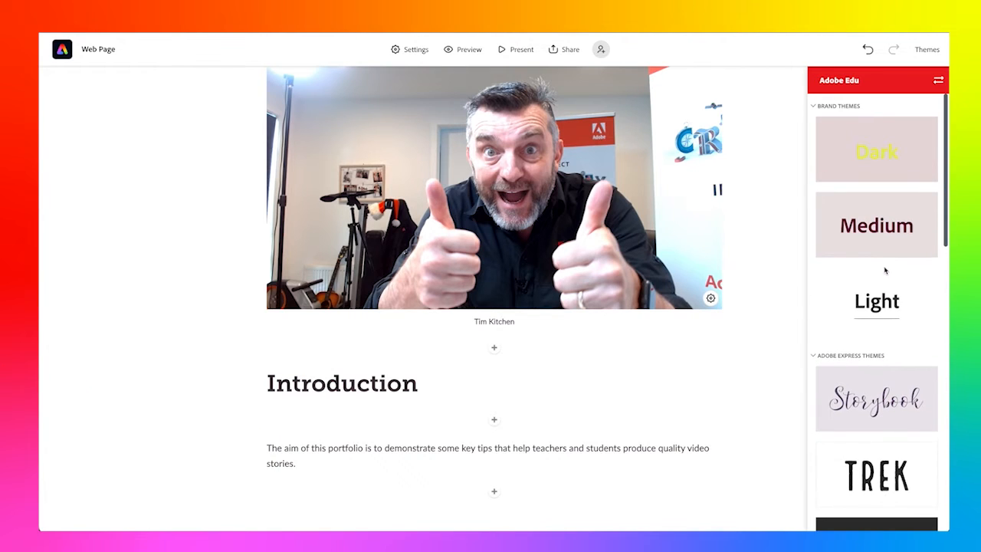
scroll("down", 3)
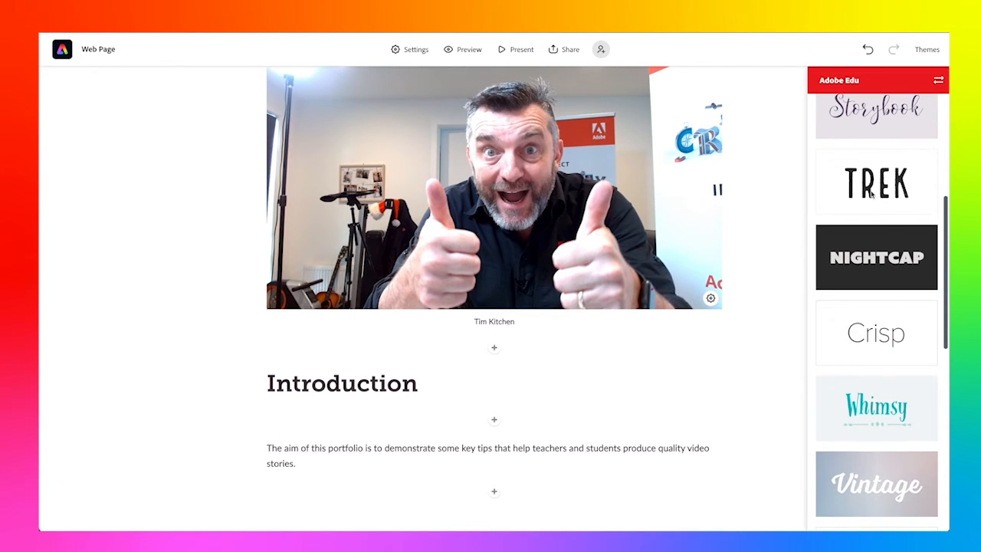
left_click(877, 181)
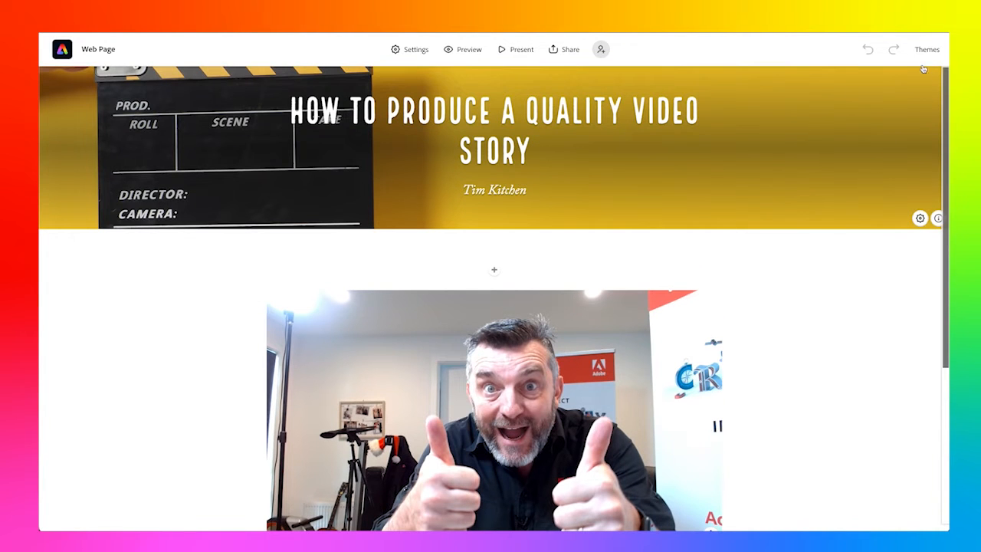
left_click(926, 49)
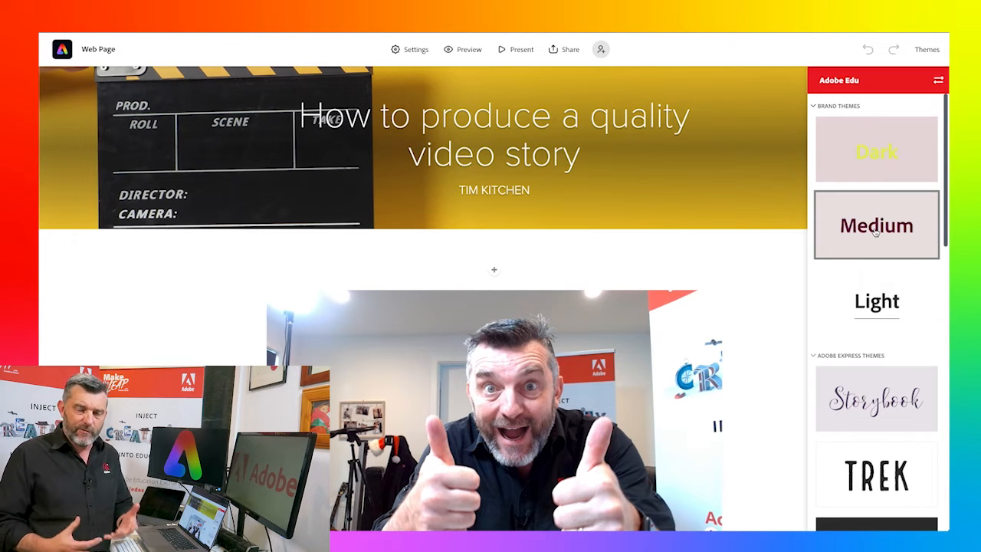
Browse further down the theme list to compare other themes.
scroll("down", 3)
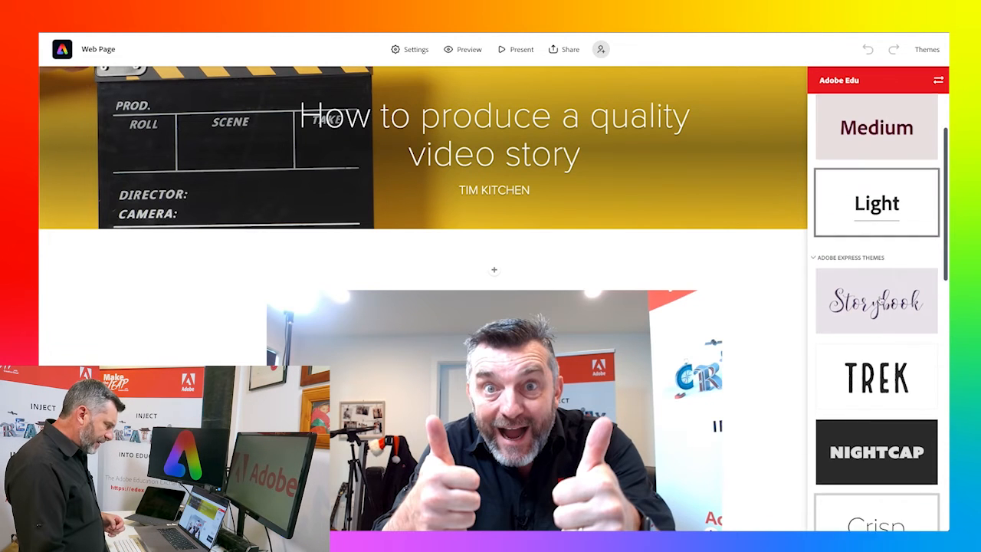
scroll("down", 3)
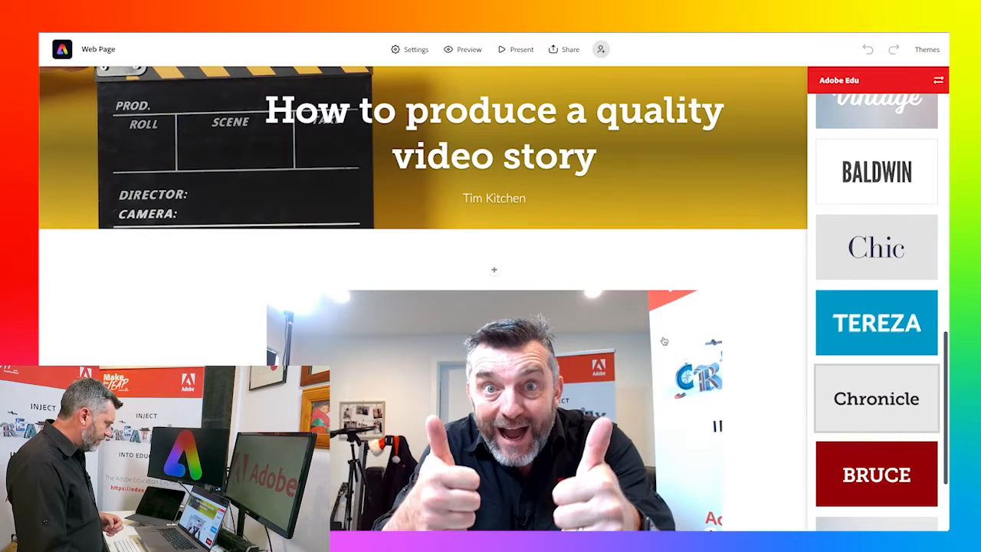
scroll("down", 3)
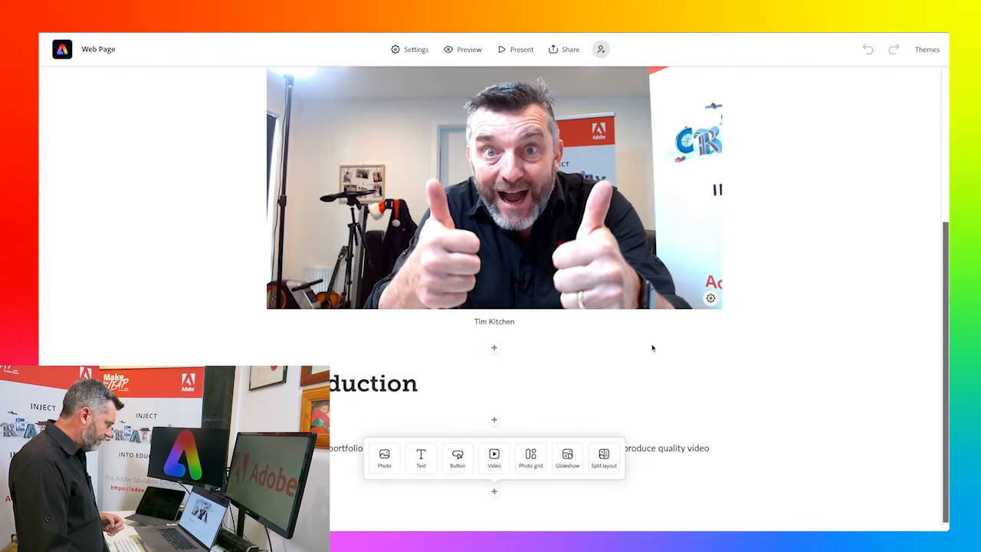
scroll("down", 3)
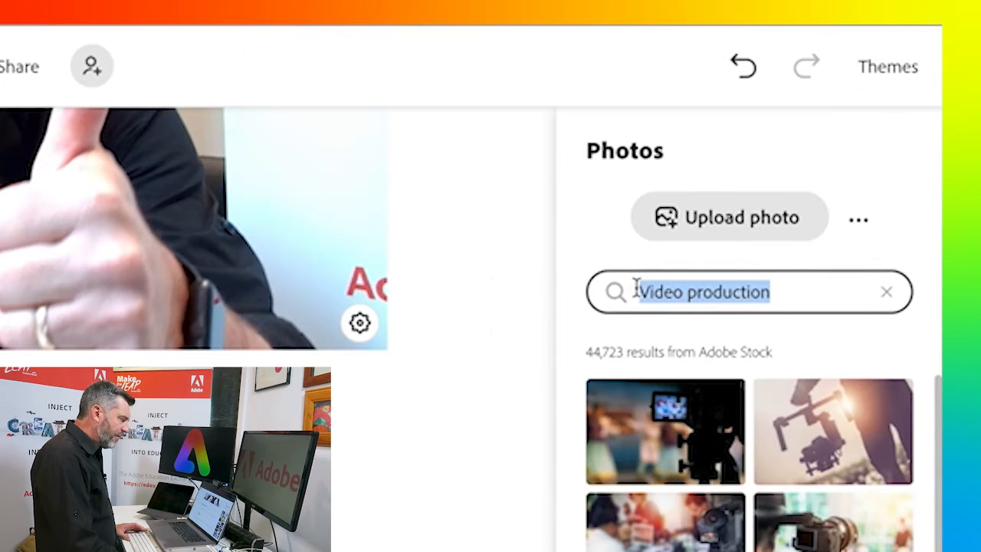
Write the Step 1 planning text and insert a stock photo of hand-drawn sketches.
type("story")
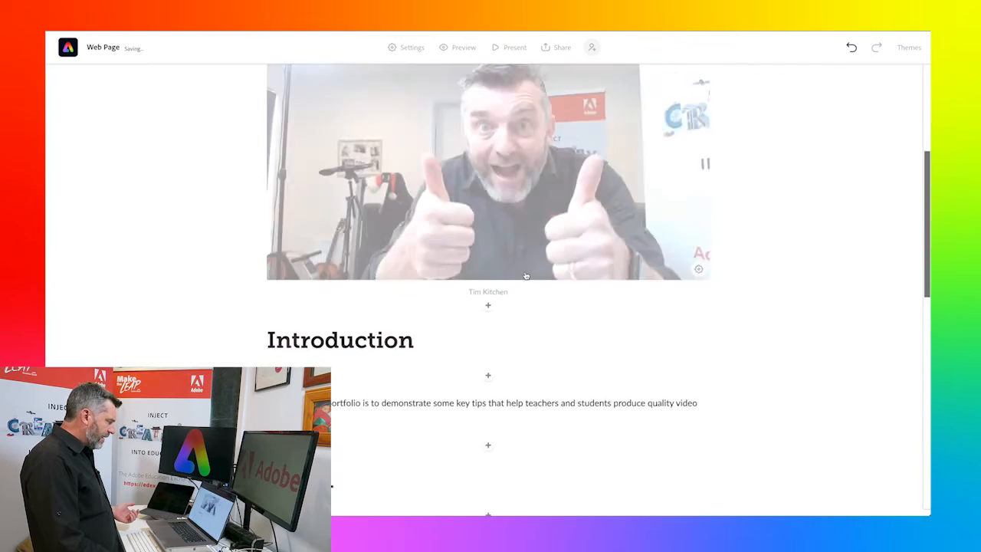
left_click(487, 477)
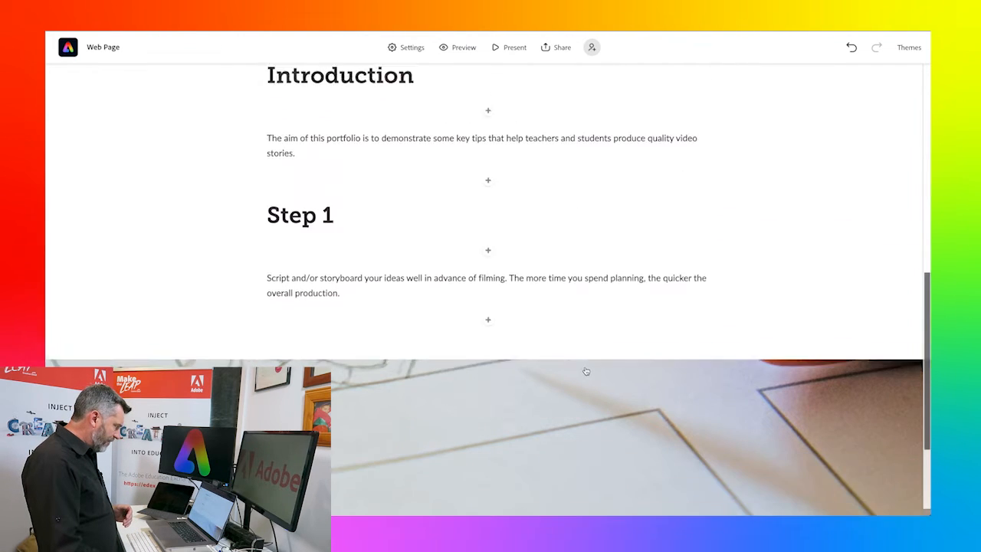
Add a 'Framing tips' link button below the close-up photo.
scroll("down", 3)
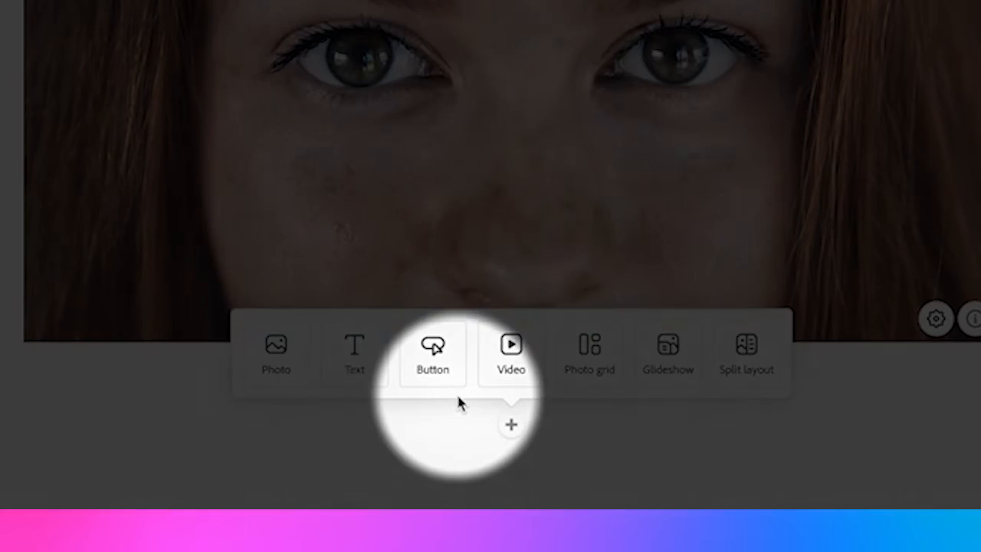
left_click(432, 353)
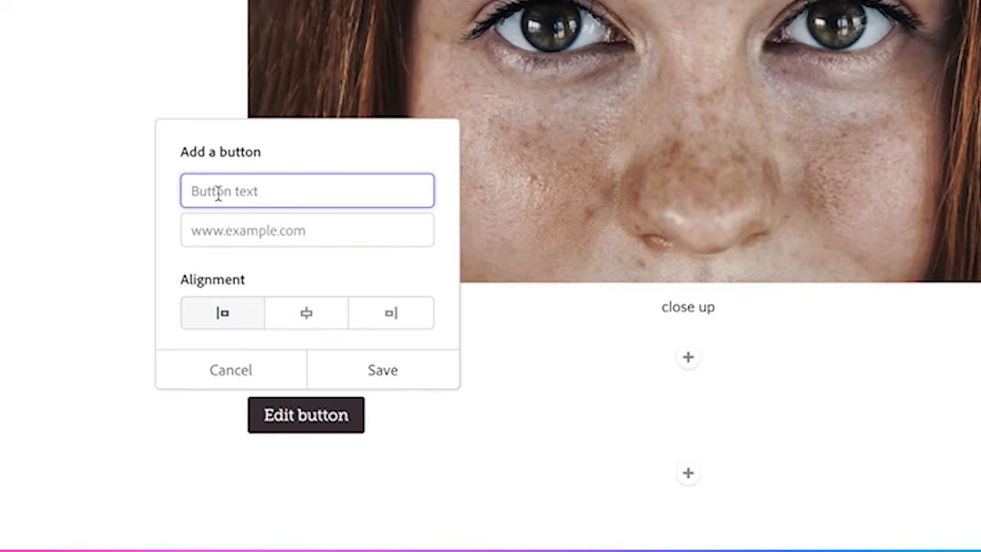
type("Framing")
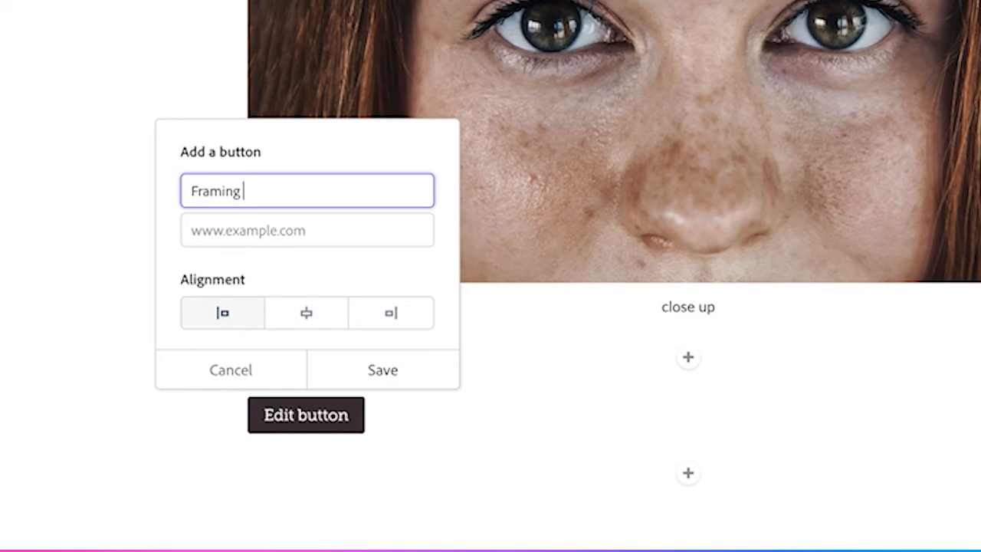
type("tips")
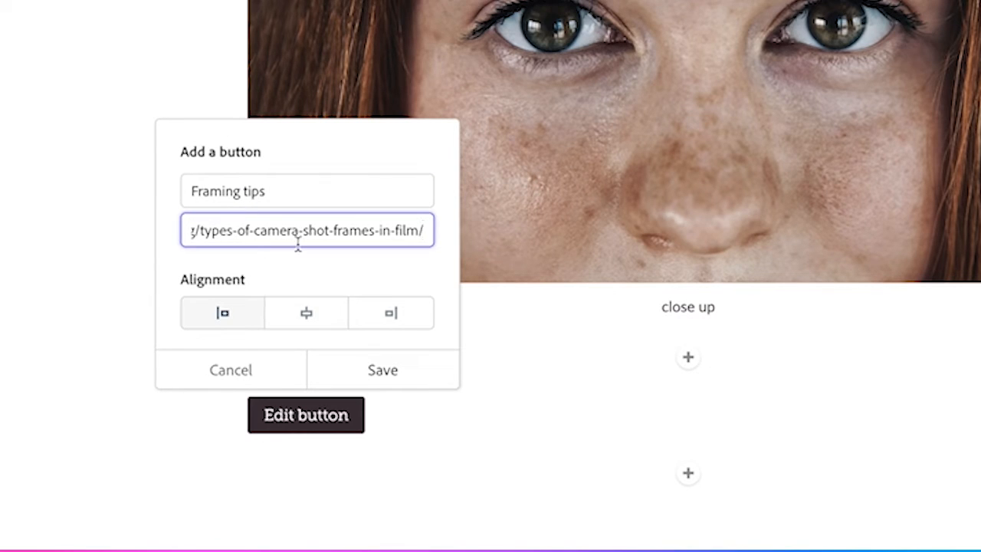
Try left and centre alignments and settle on centring the button.
left_click(306, 313)
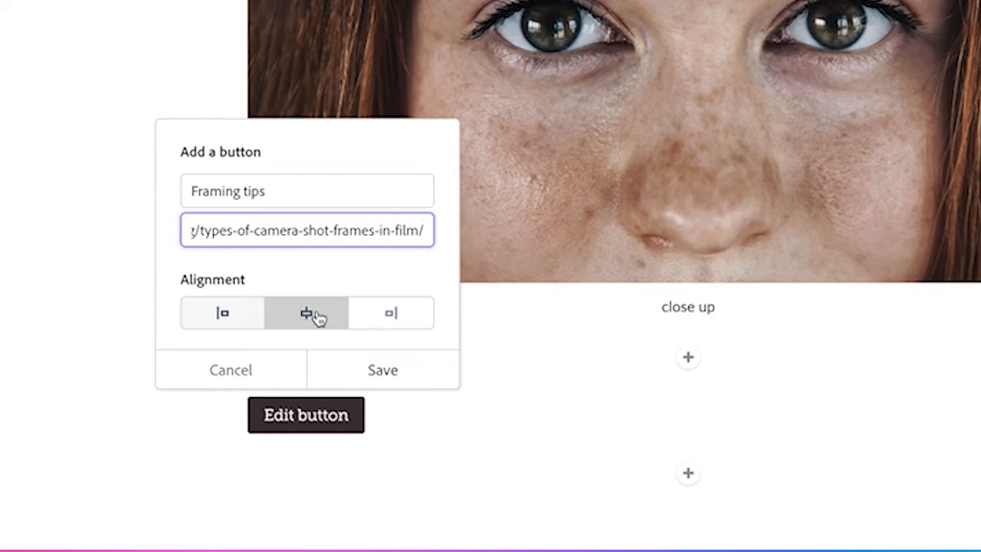
left_click(221, 313)
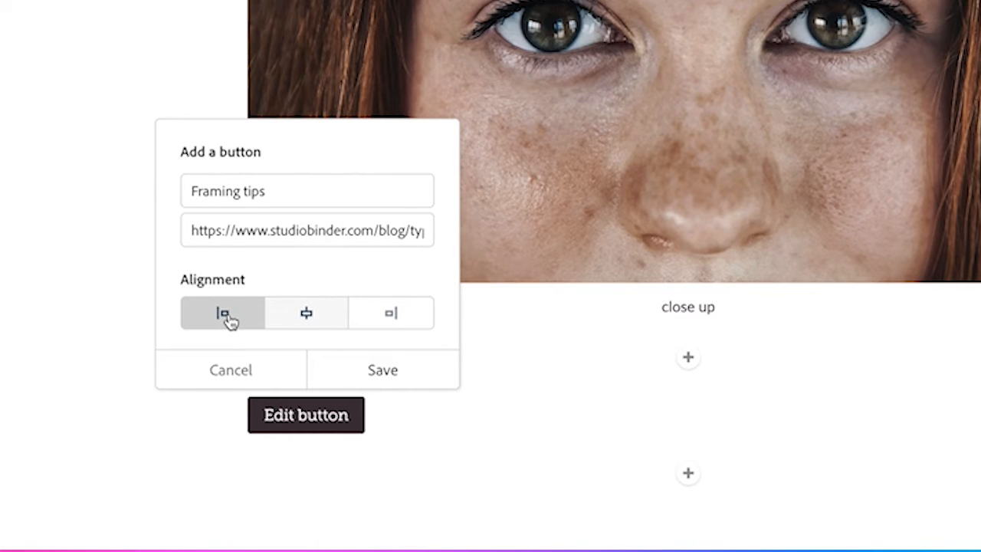
left_click(391, 313)
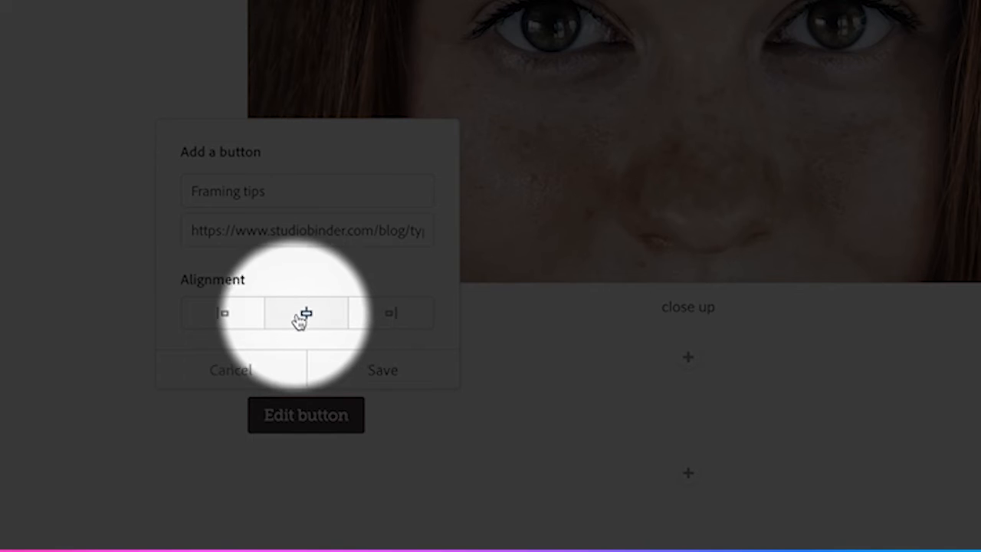
left_click(381, 370)
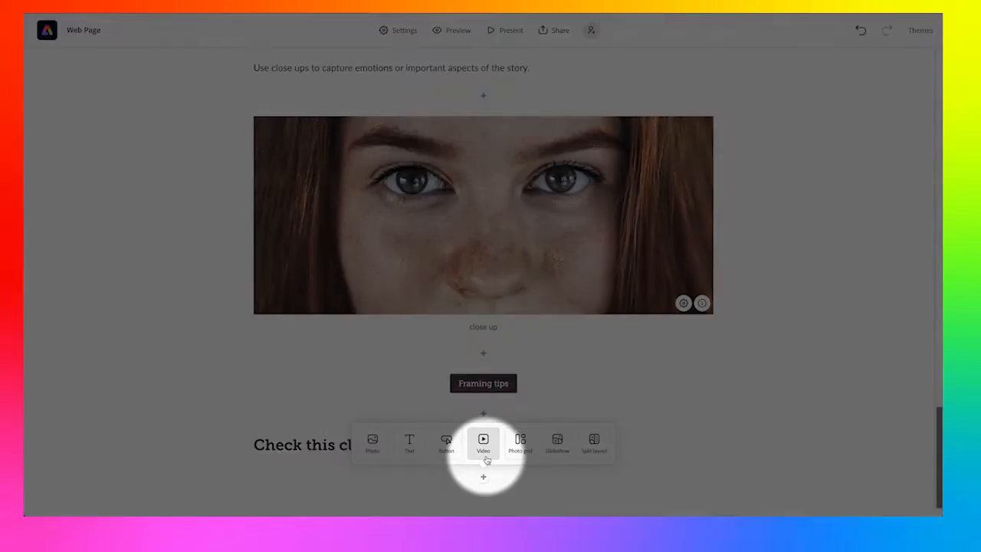
left_click(482, 443)
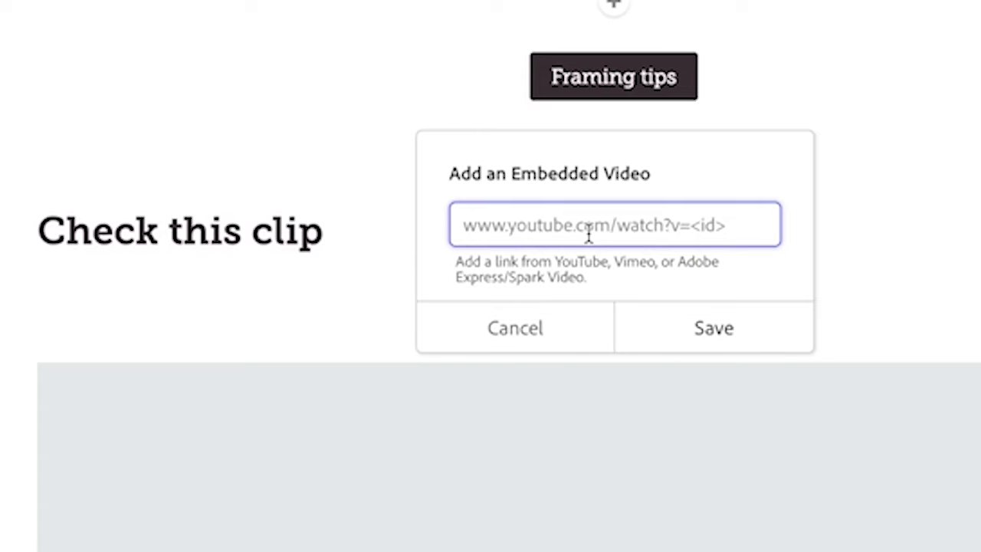
type("https://youtu.be/qQNiqzuXjoM")
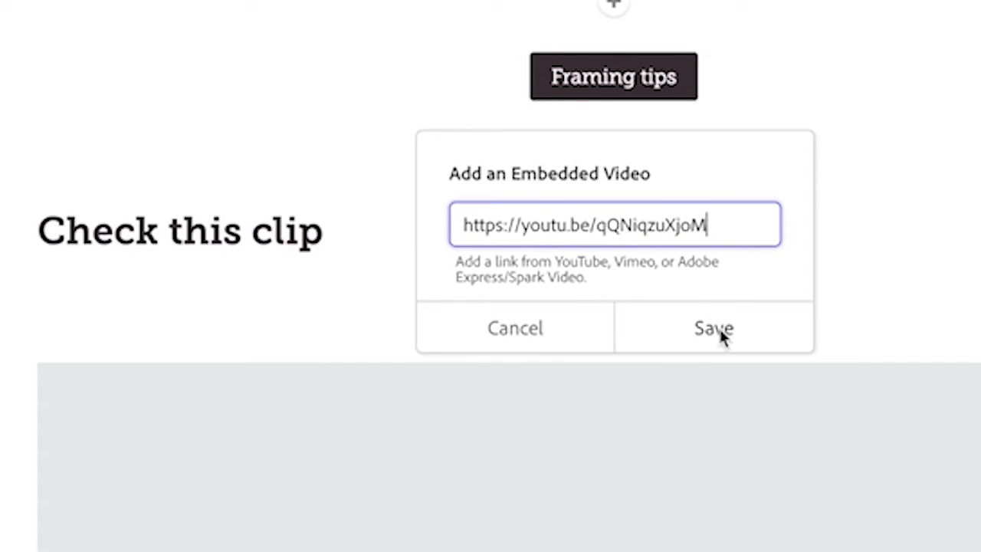
left_click(712, 328)
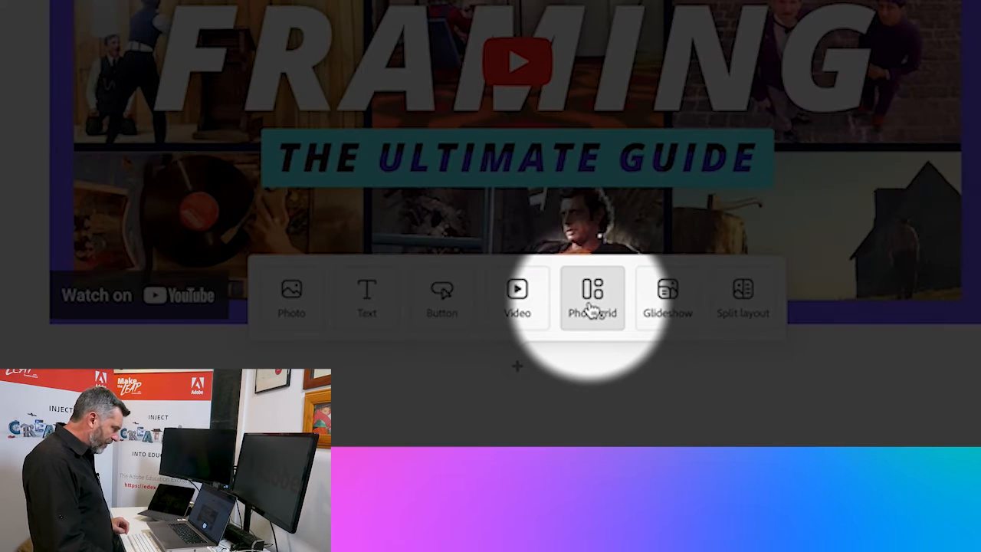
Start a photo grid of 'video production' stock photos and move the clapperboard shot one place back.
left_click(592, 297)
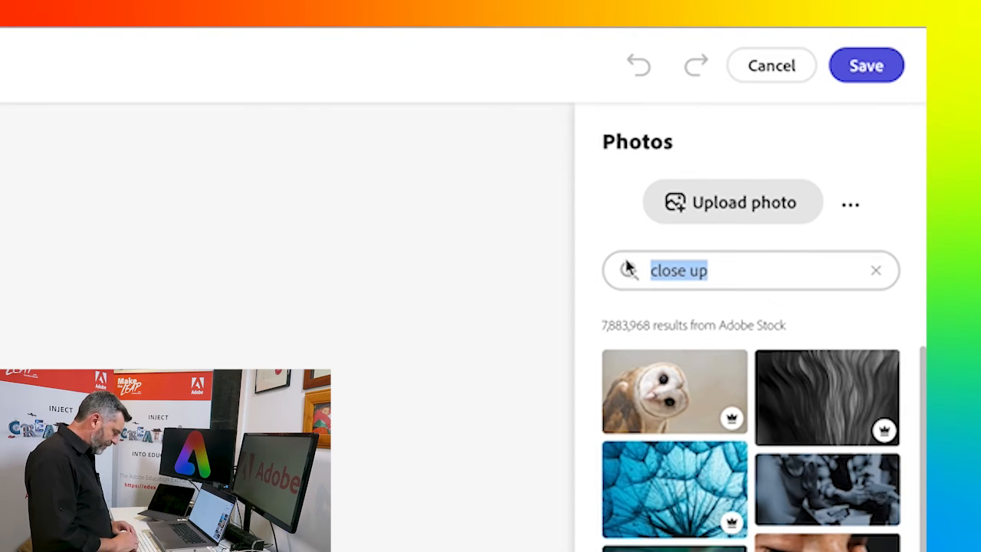
type("video p")
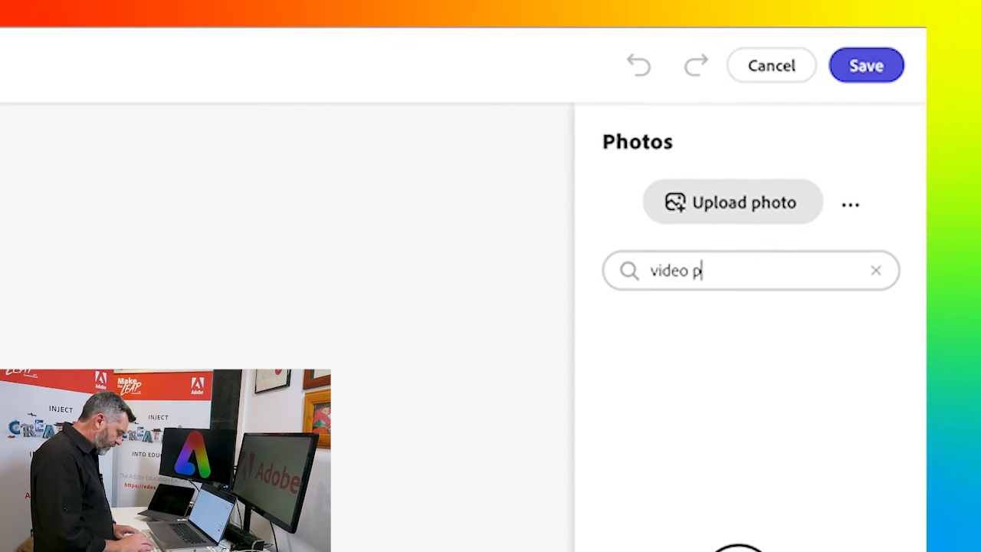
type("roduction")
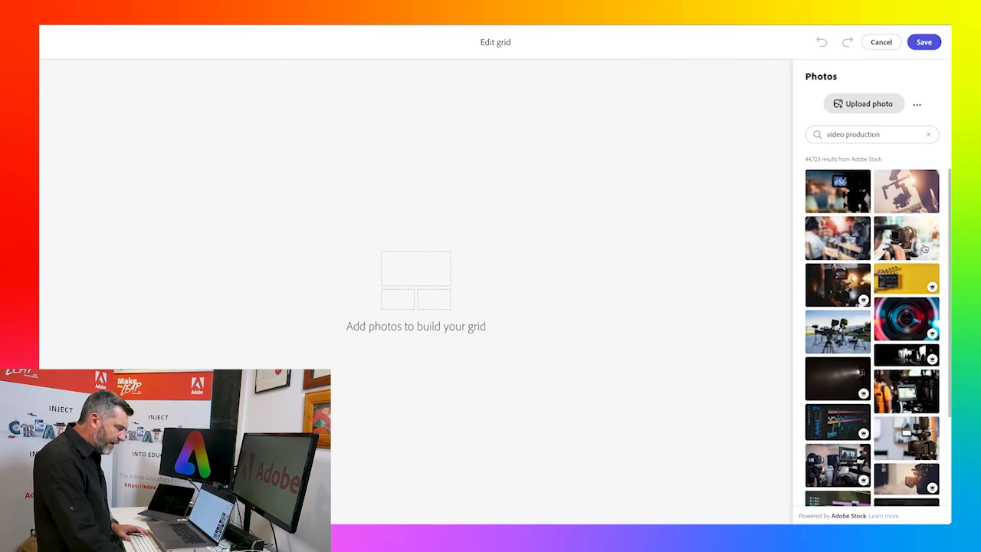
scroll("down", 3)
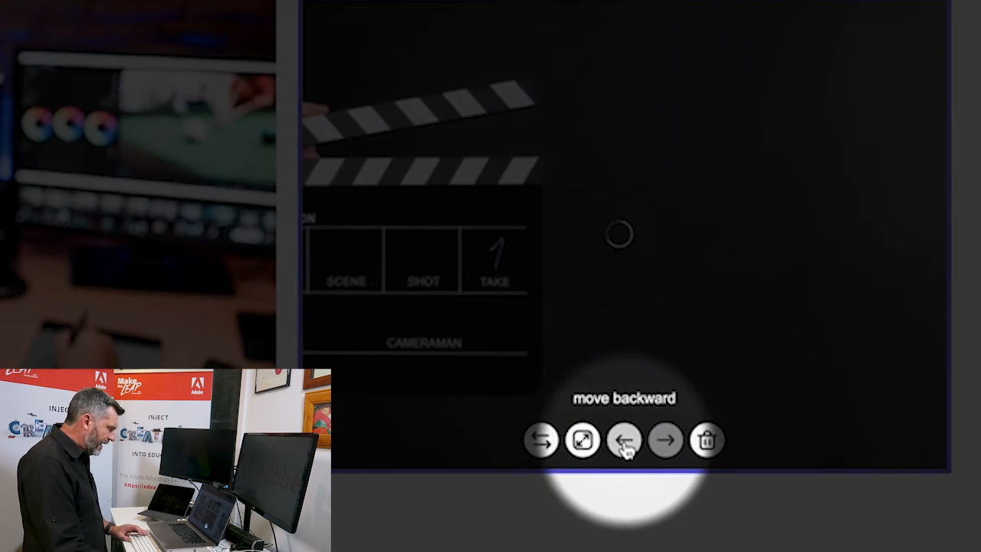
left_click(625, 438)
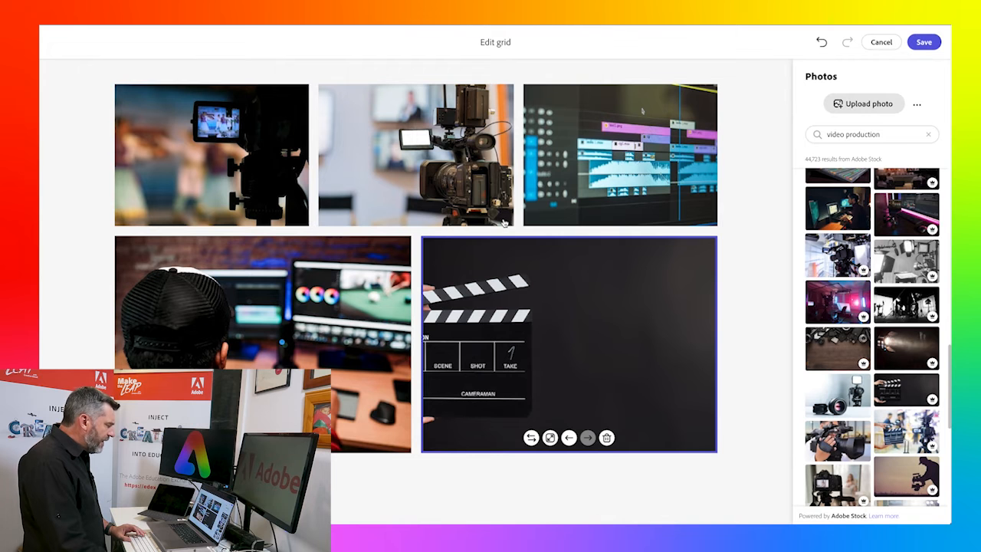
mouse_move(507, 253)
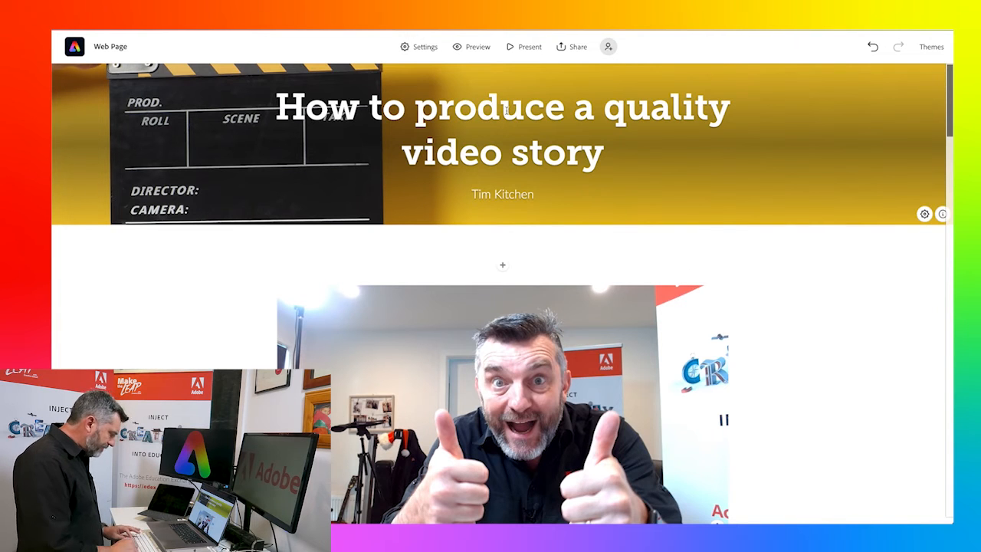
Preview the page and scroll from the banner down to the photo grid and credits.
left_click(418, 46)
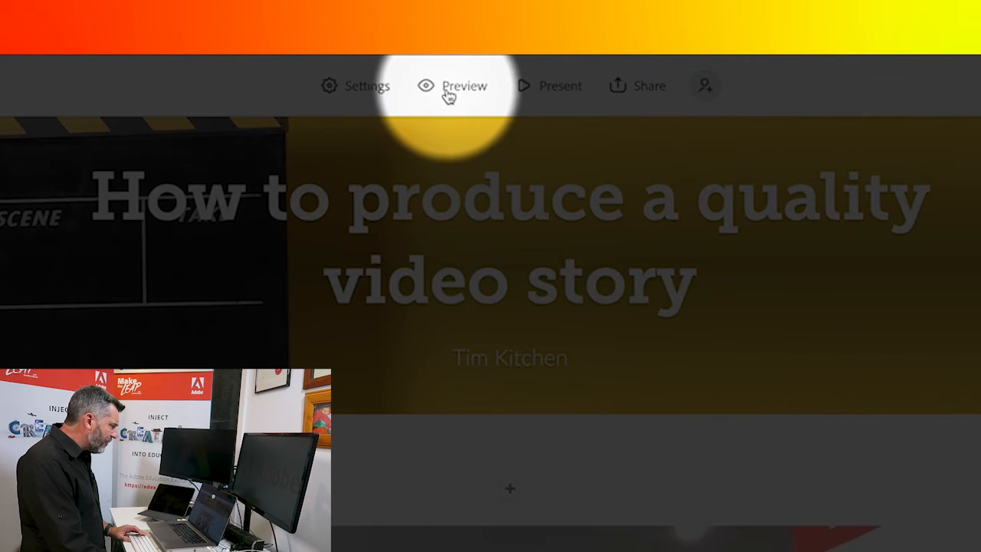
left_click(464, 86)
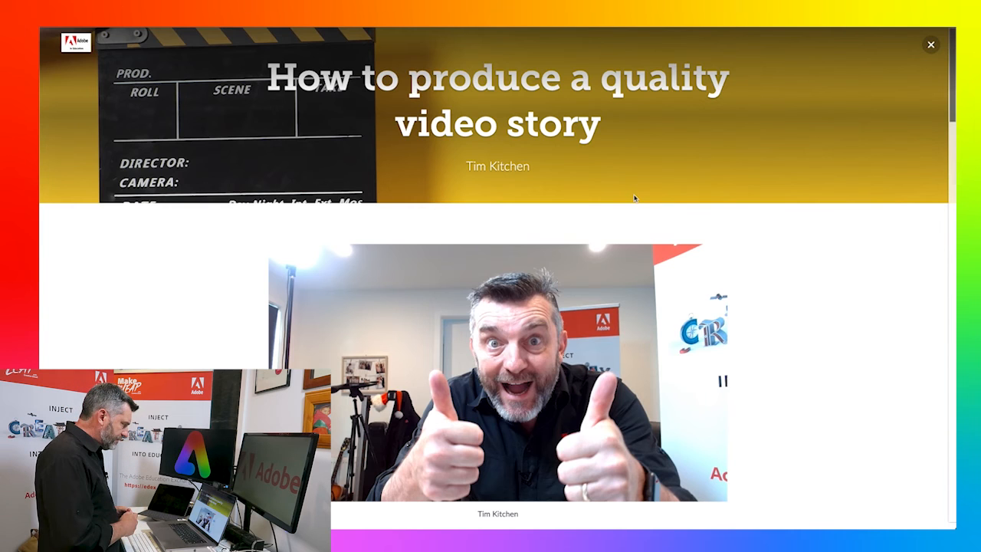
scroll("down", 3)
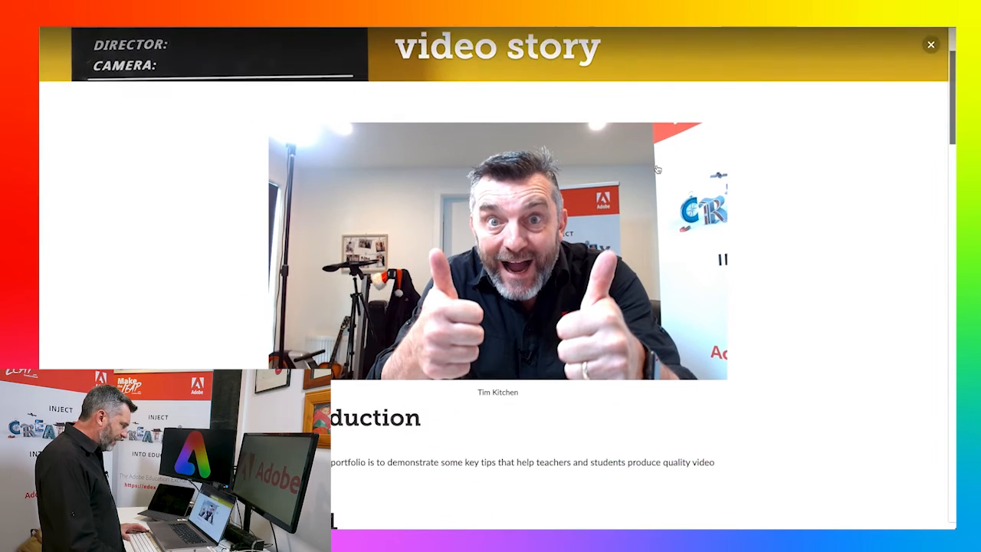
scroll("down", 3)
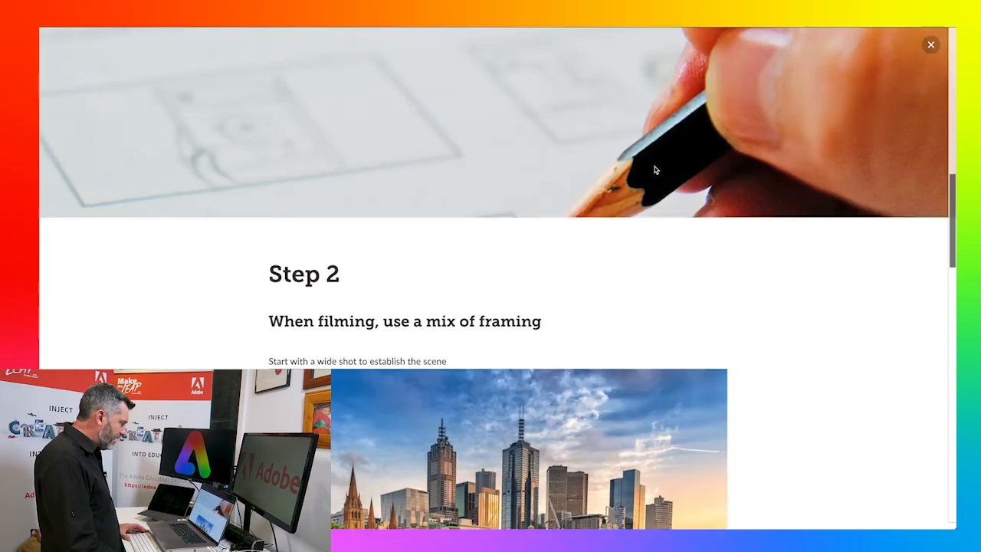
scroll("down", 3)
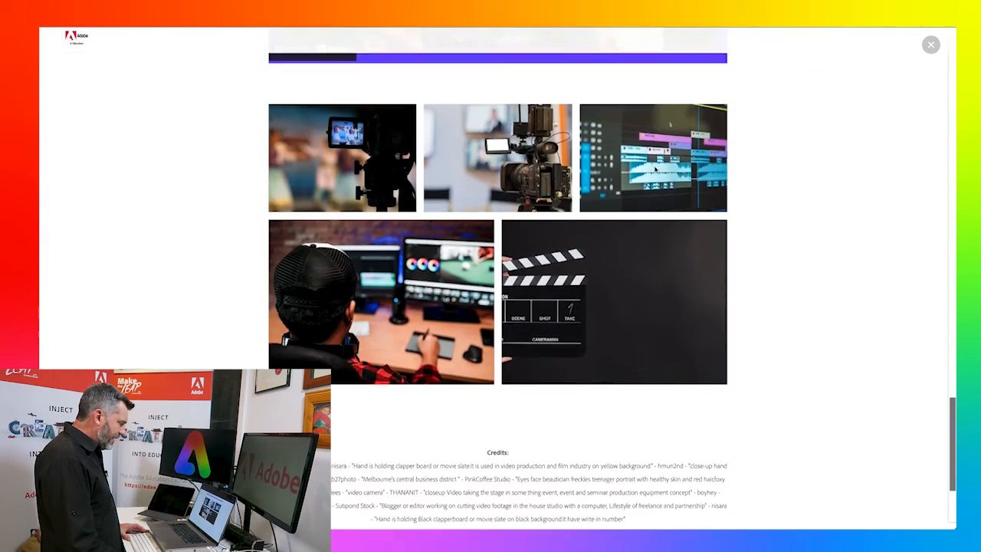
scroll("down", 3)
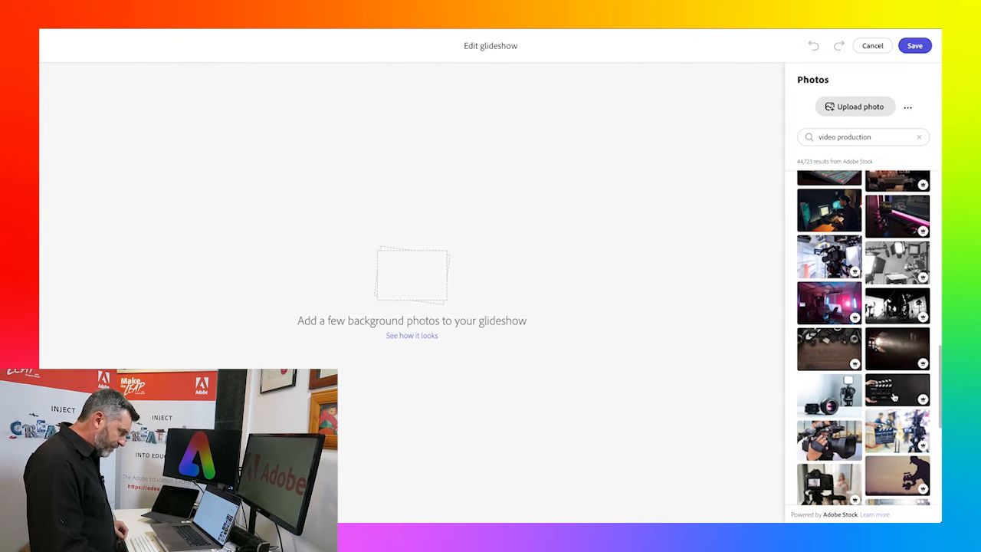
Pick the clapperboard and camera lens stock photos as glideshow backgrounds and save it to the page.
left_click(897, 391)
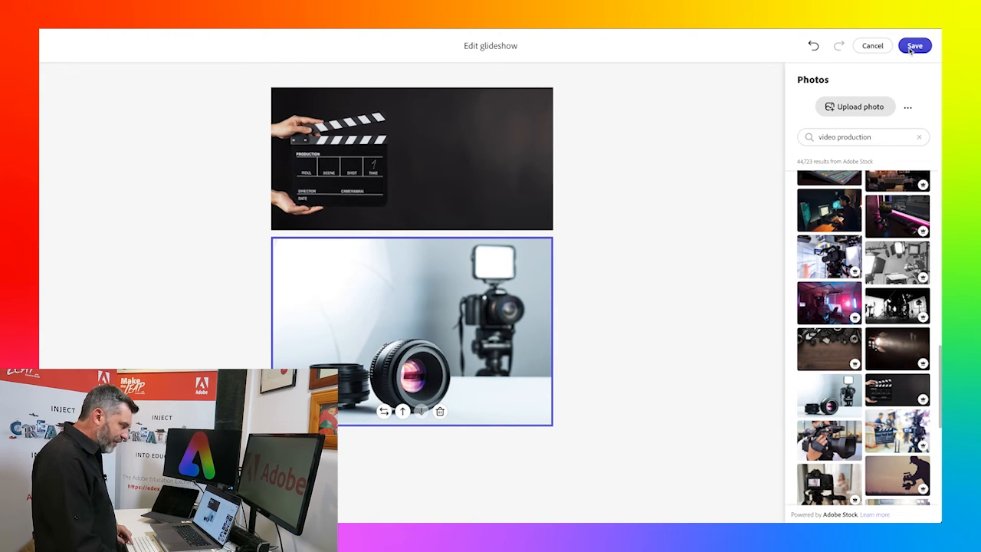
left_click(914, 46)
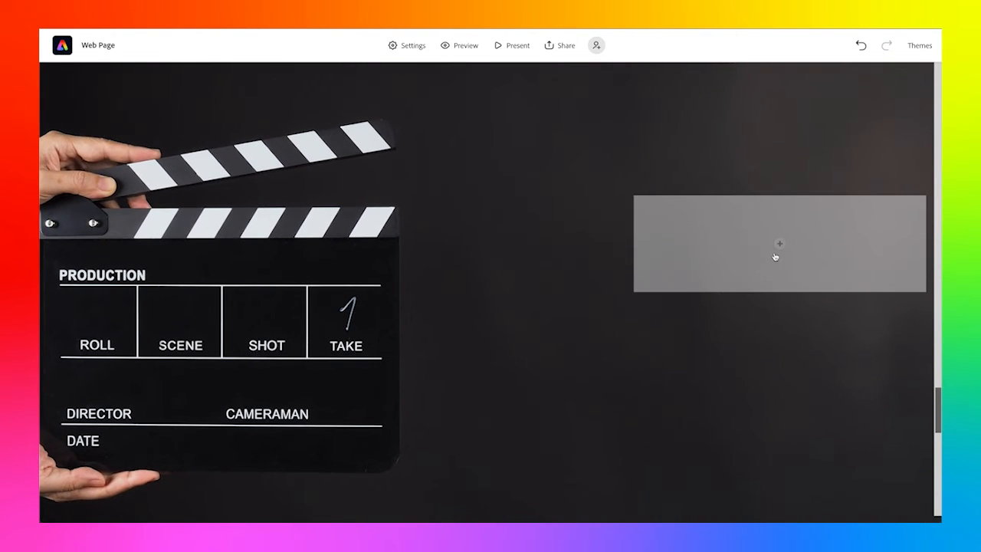
Add a Split layout section below the glideshow from the content options.
left_click(779, 243)
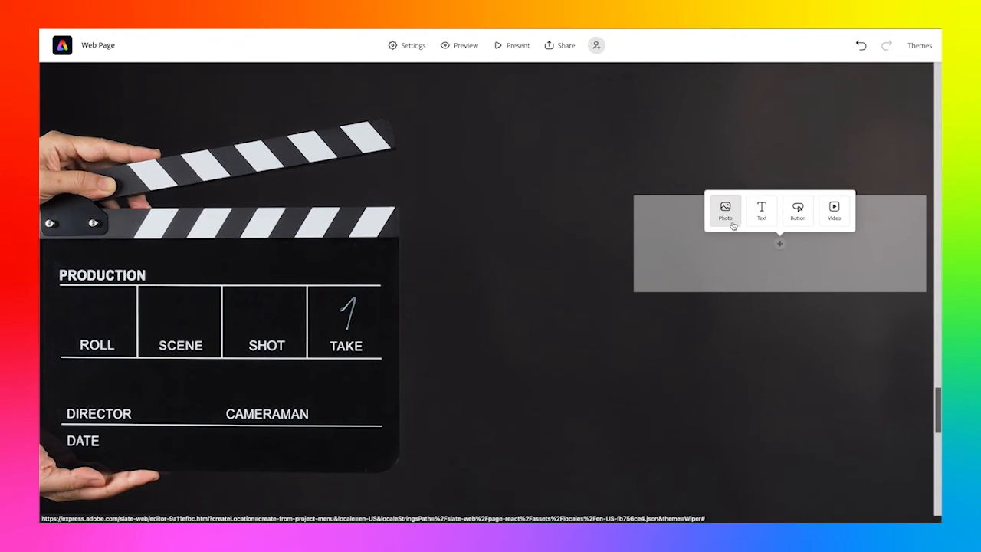
mouse_move(834, 211)
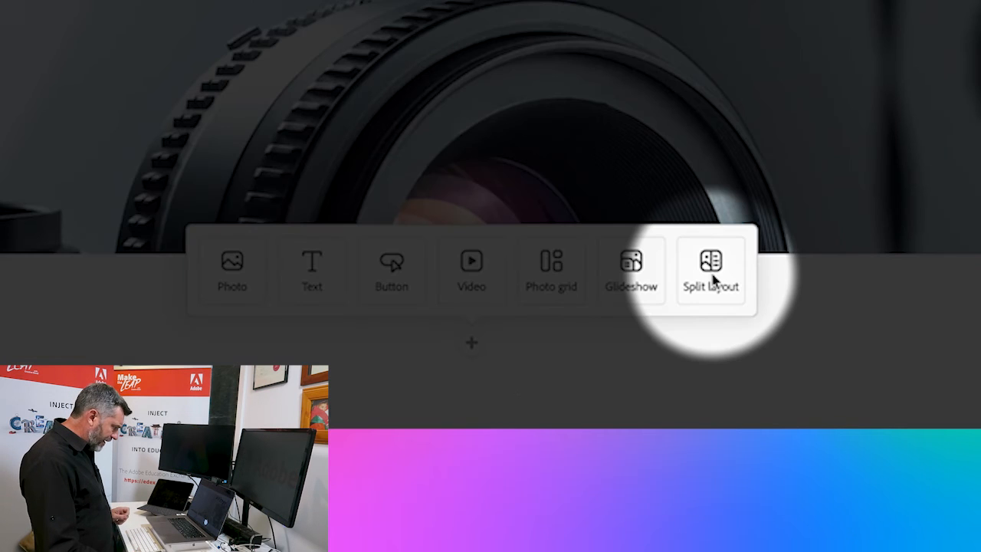
left_click(712, 270)
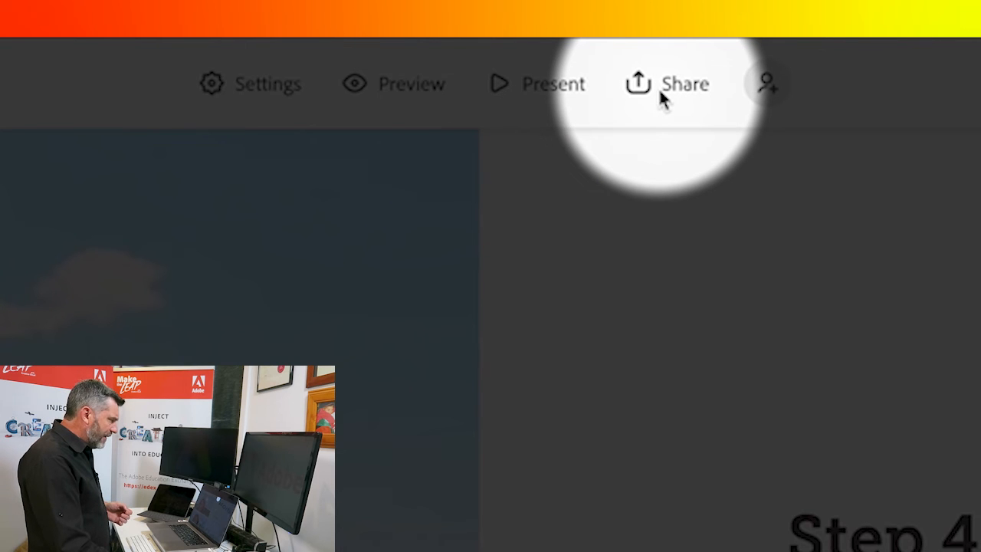
Reach Publish and share link from Share, glance at the category choices and leave none picked.
left_click(683, 83)
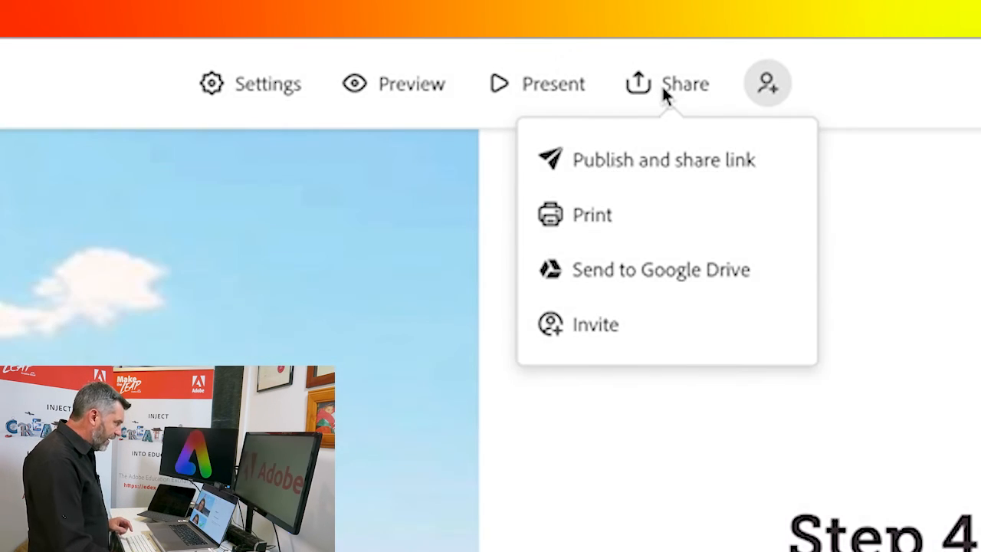
mouse_move(724, 172)
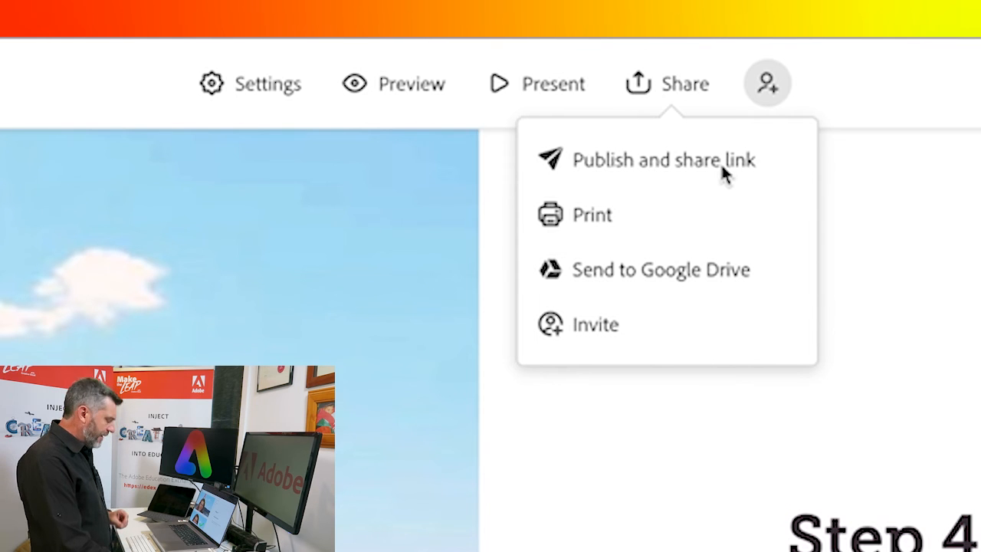
mouse_move(610, 227)
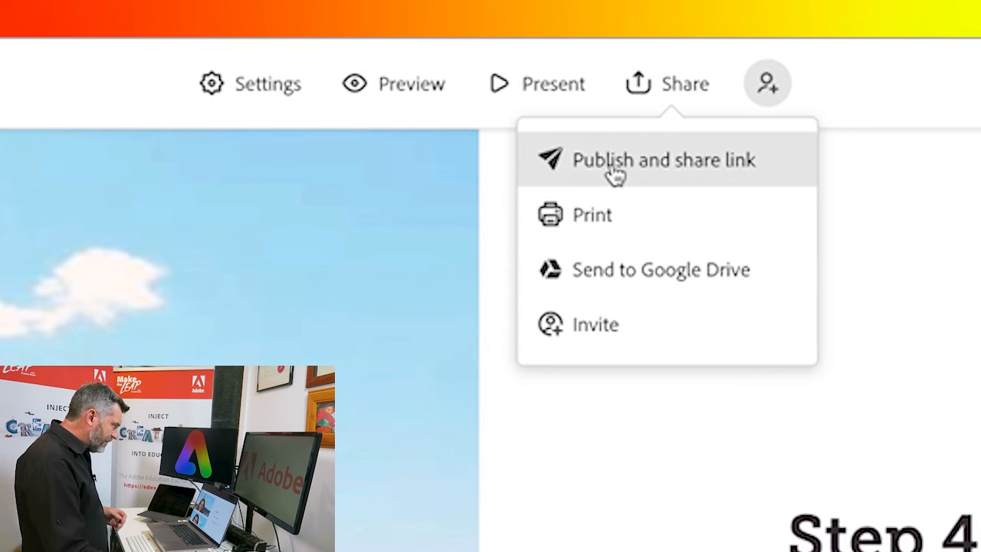
left_click(663, 159)
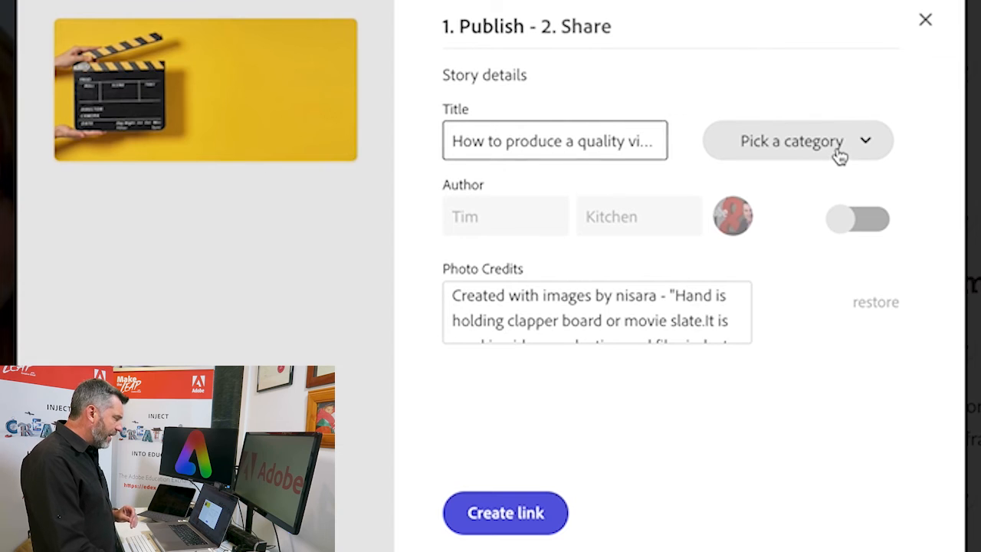
left_click(797, 141)
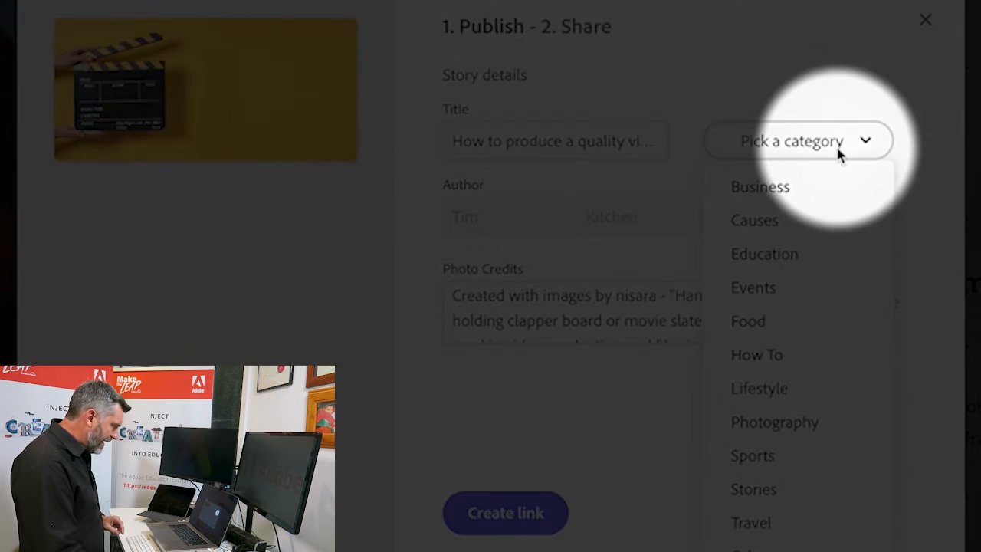
mouse_move(785, 165)
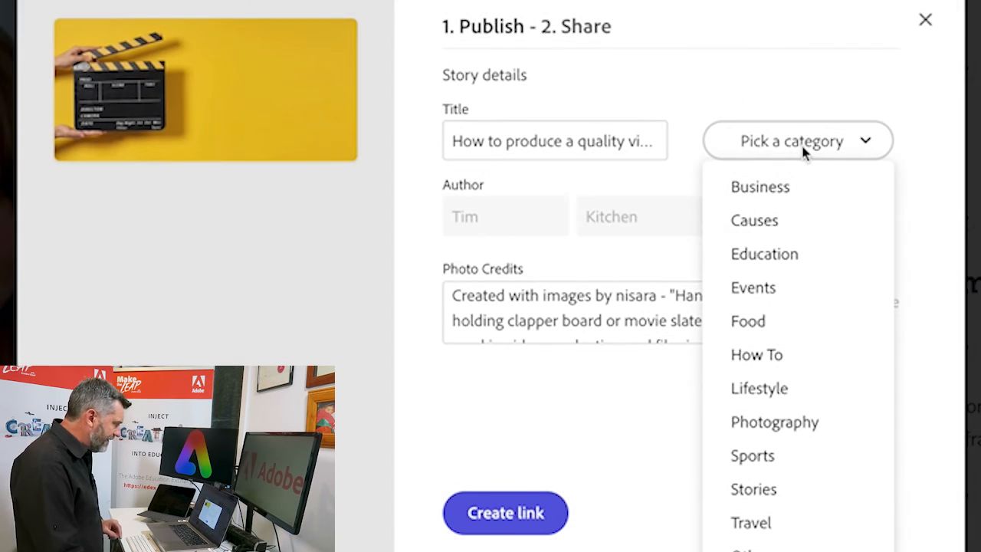
mouse_move(759, 187)
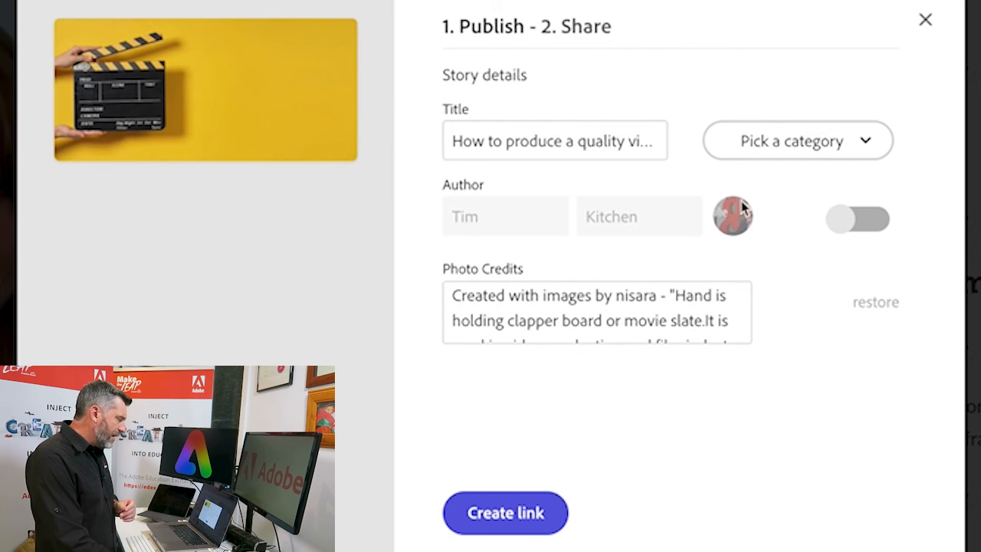
left_click(858, 218)
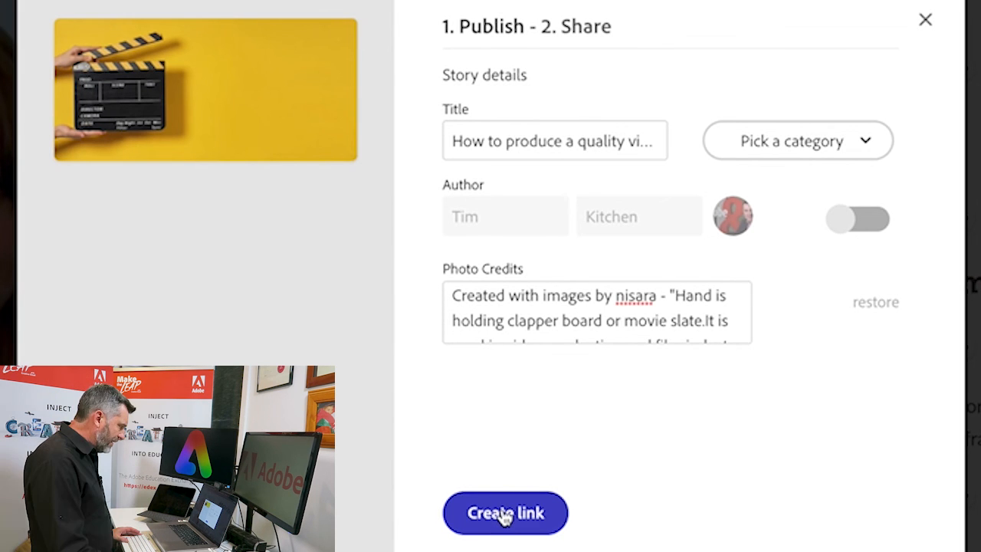
Create the public express.adobe.com link and copy the shareable link.
left_click(504, 512)
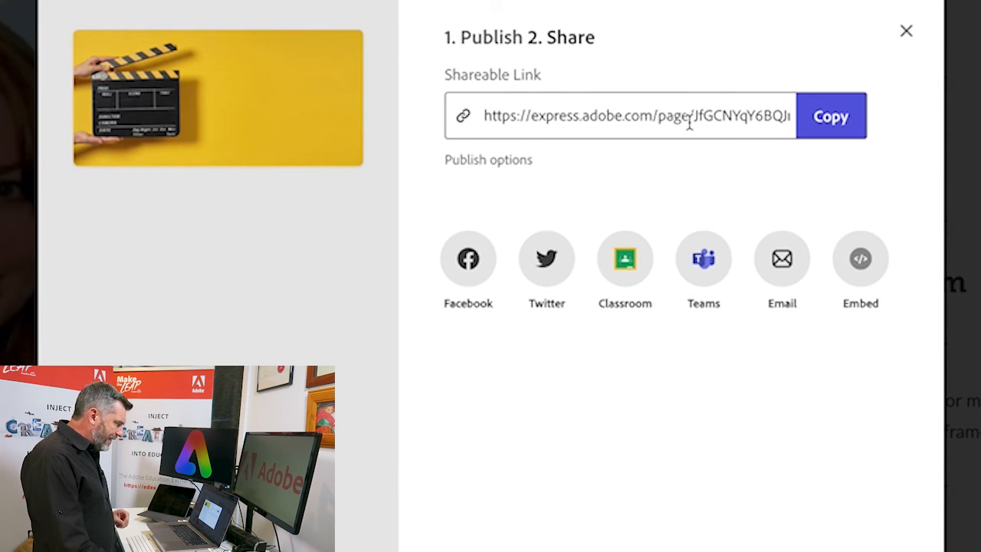
left_click(860, 258)
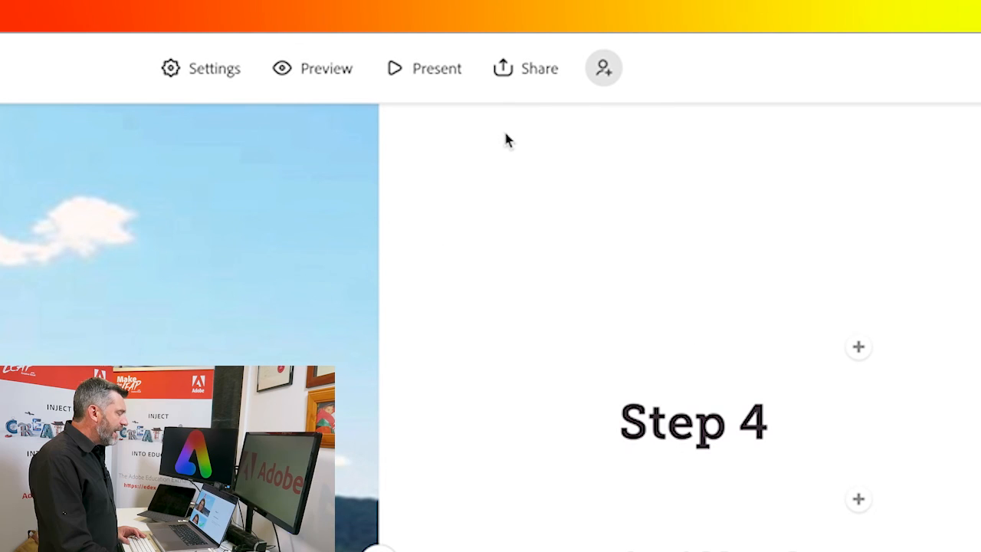
Republish via Update link so the shared page reflects the recent changes.
left_click(526, 68)
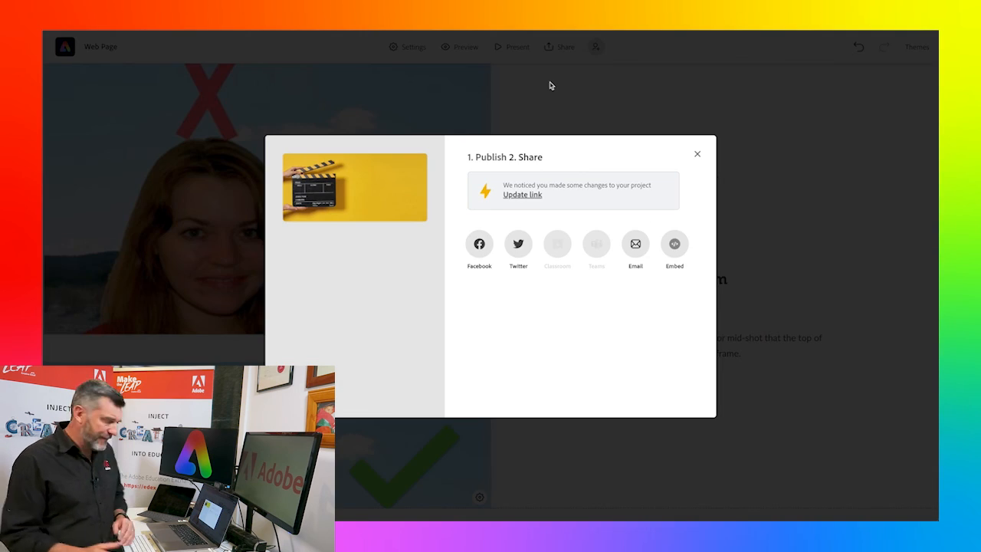
left_click(521, 193)
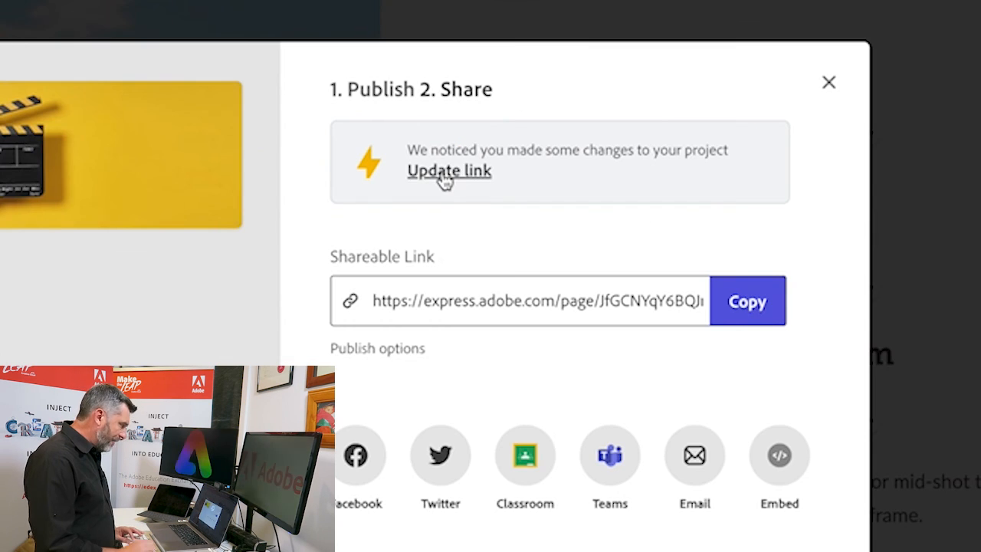